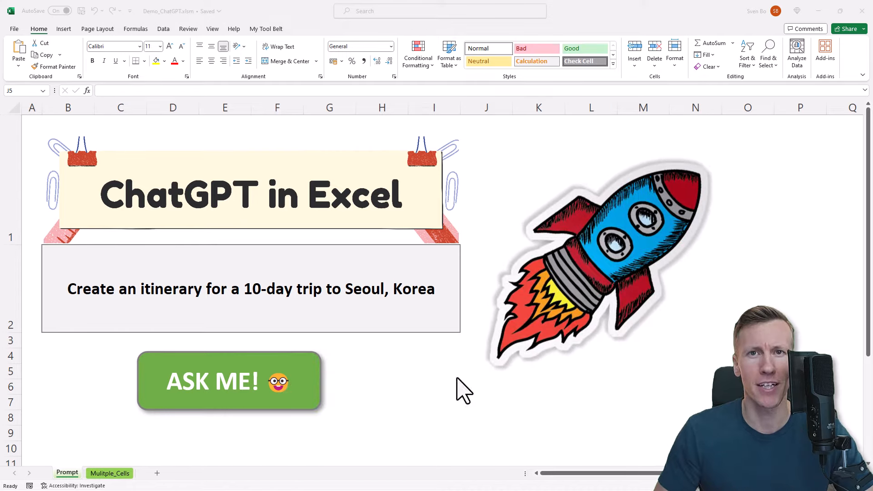
# - Send the Seoul trip prompt in B2 to ChatGPT via ASK ME! and dismiss the completion message
pyautogui.click(251, 288)
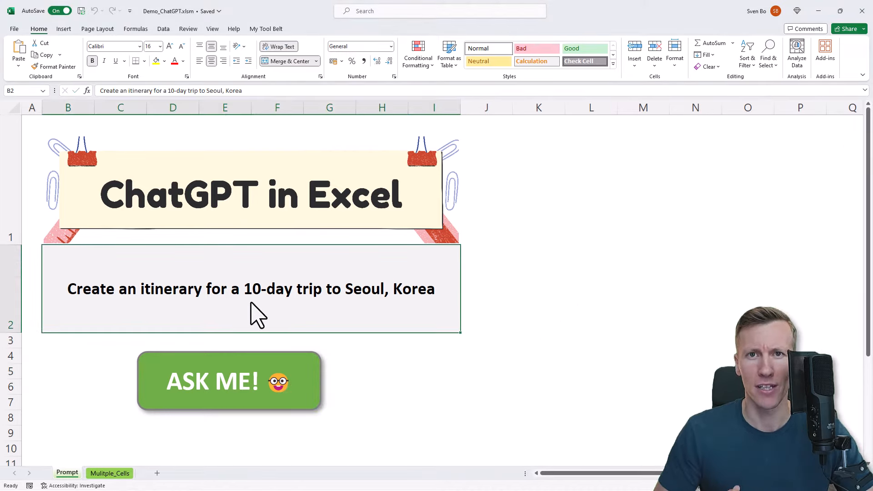
pyautogui.click(228, 381)
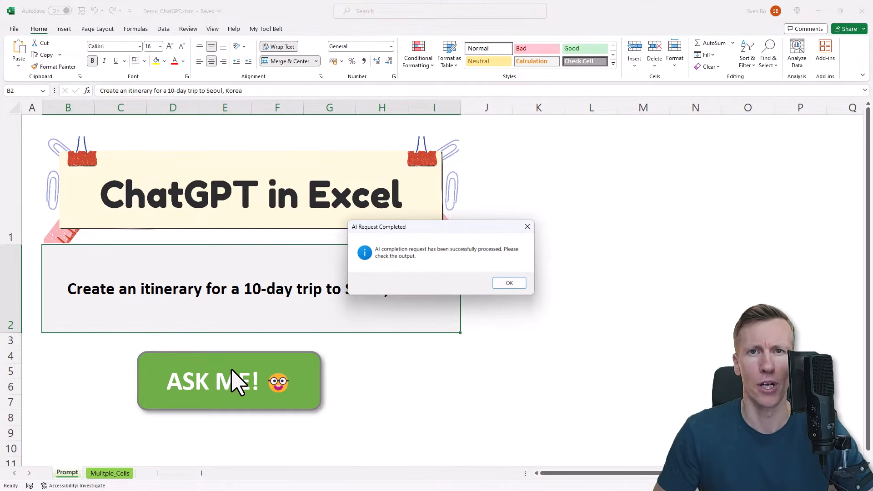
pyautogui.click(508, 281)
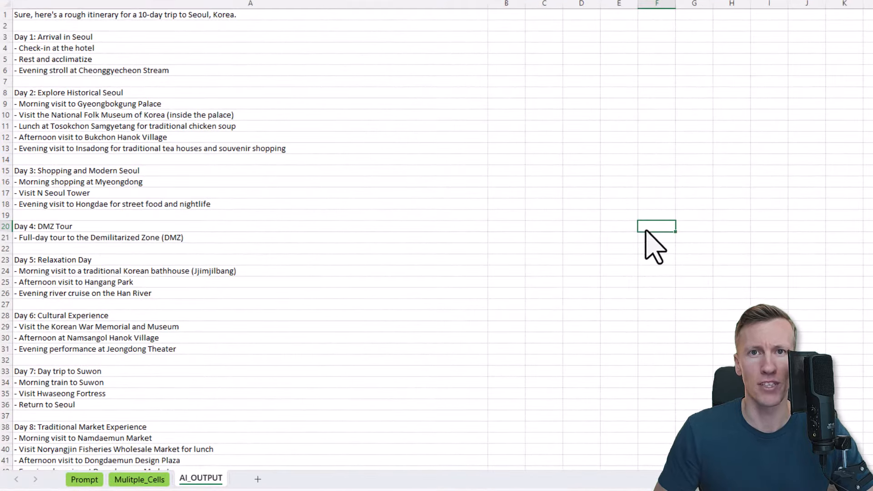
# - Review the day-by-day itinerary on the AI_OUTPUT sheet and move to the sales table sheet
pyautogui.scroll(-3)
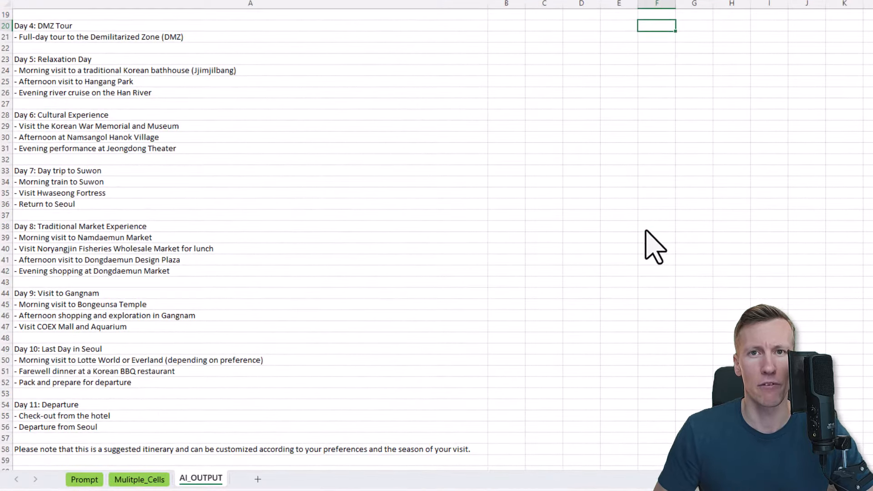
pyautogui.scroll(-3)
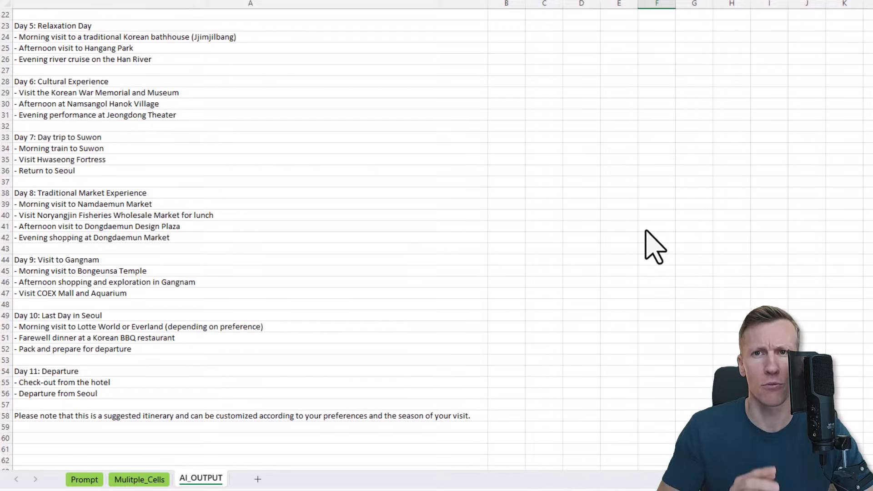
pyautogui.click(138, 479)
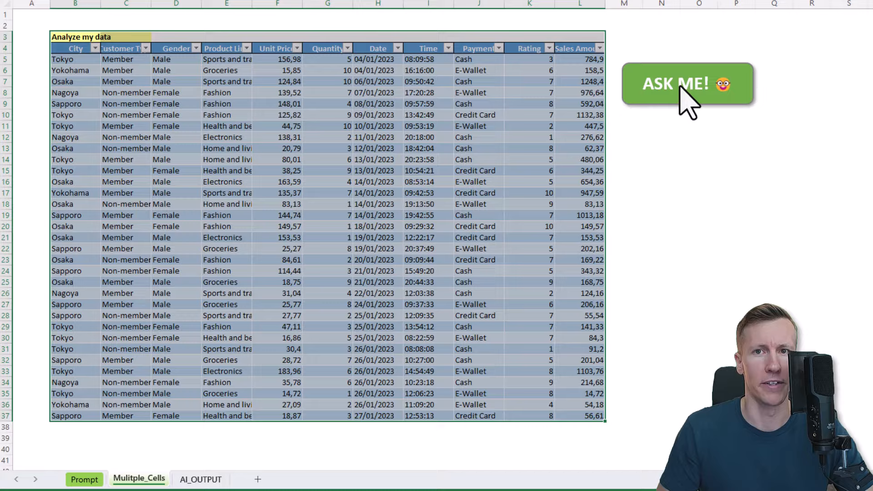
# - Have ChatGPT analyze the selected sales table and view the summary on AI_OUTPUT
pyautogui.click(200, 479)
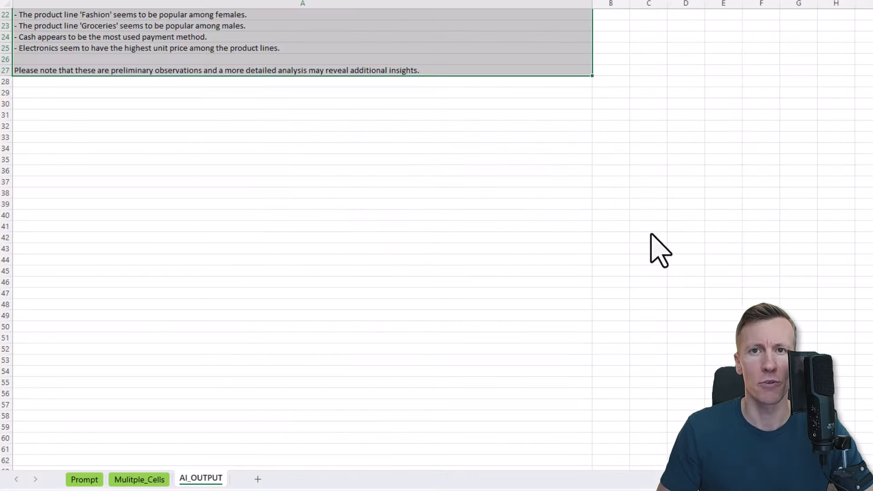
pyautogui.scroll(3)
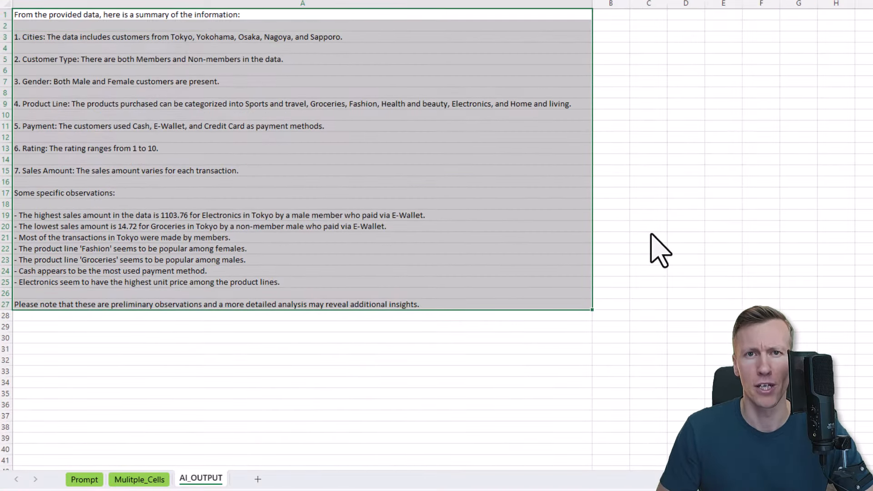
pyautogui.click(648, 237)
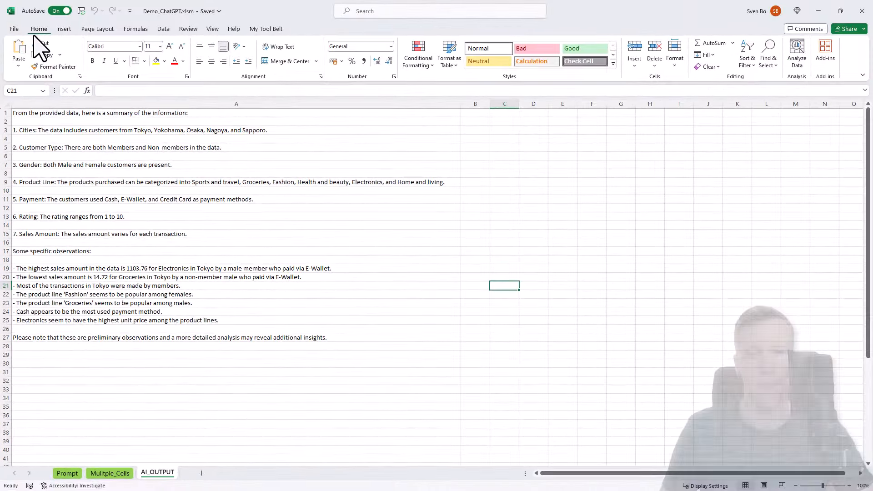
# - Start a new blank workbook from the File view
pyautogui.click(13, 28)
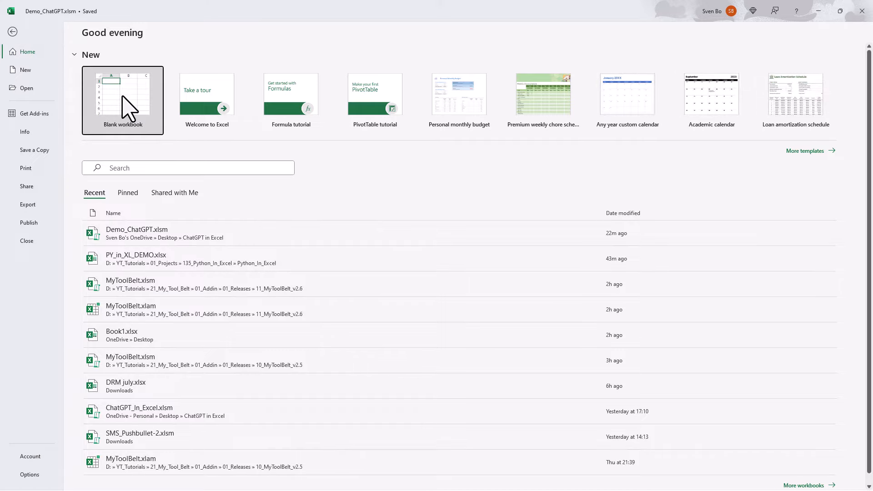
pyautogui.click(122, 100)
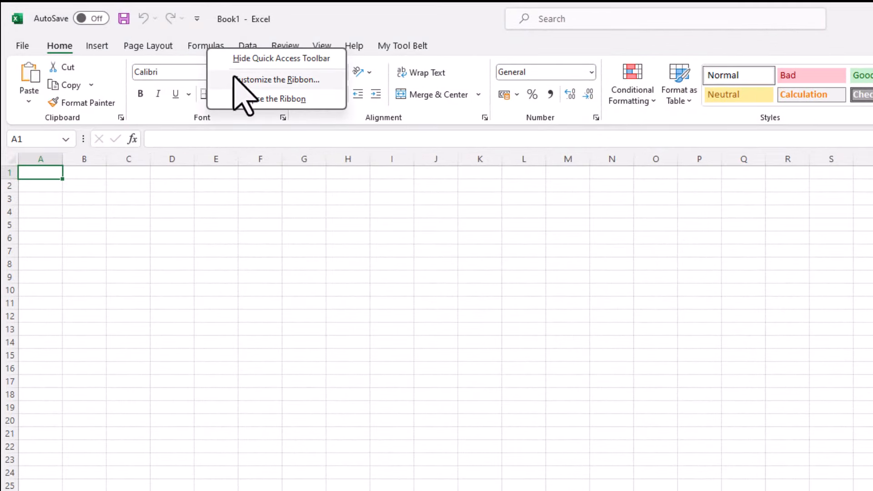
# - Tick Developer in the ribbon customization settings
pyautogui.click(280, 79)
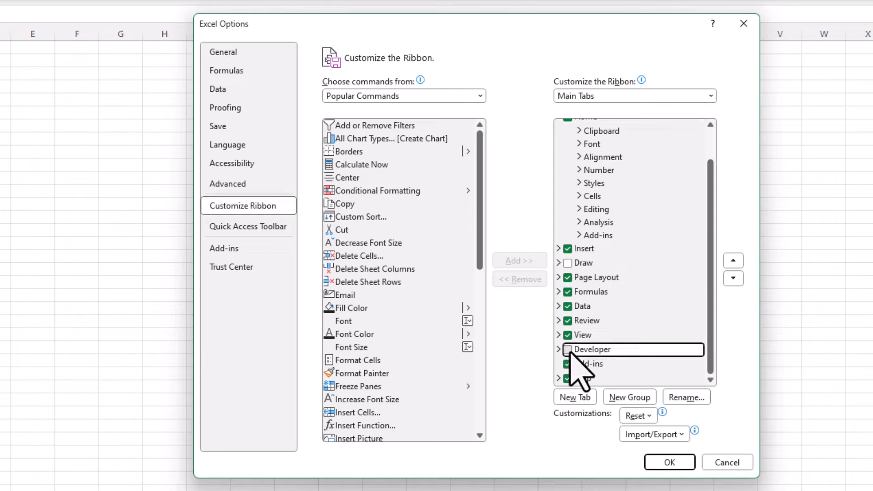
pyautogui.click(567, 350)
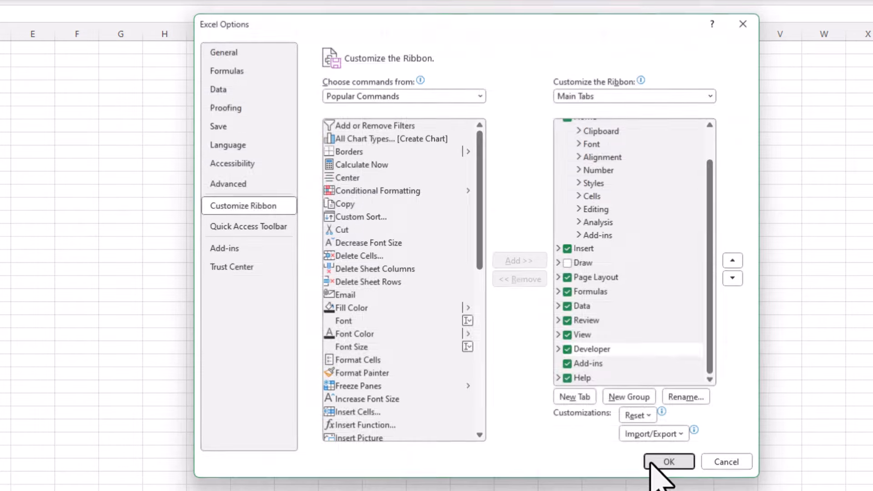
# - Confirm the customization and show the Developer tools
pyautogui.click(668, 462)
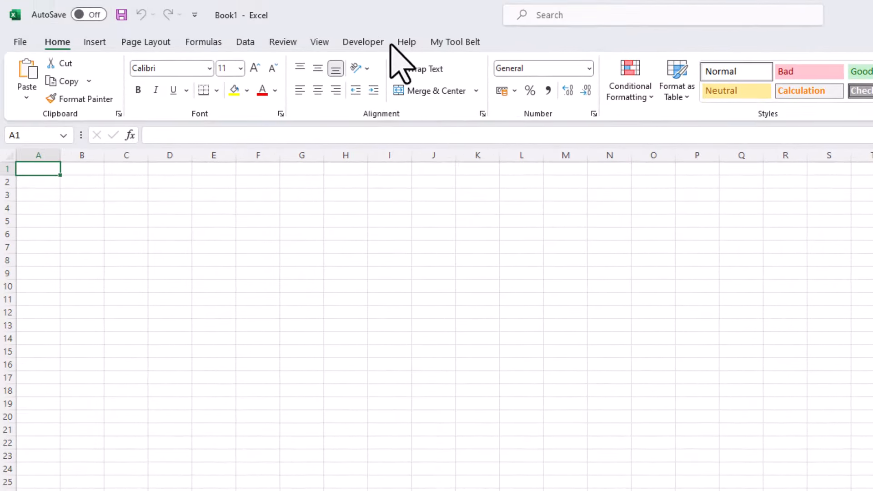
pyautogui.click(363, 41)
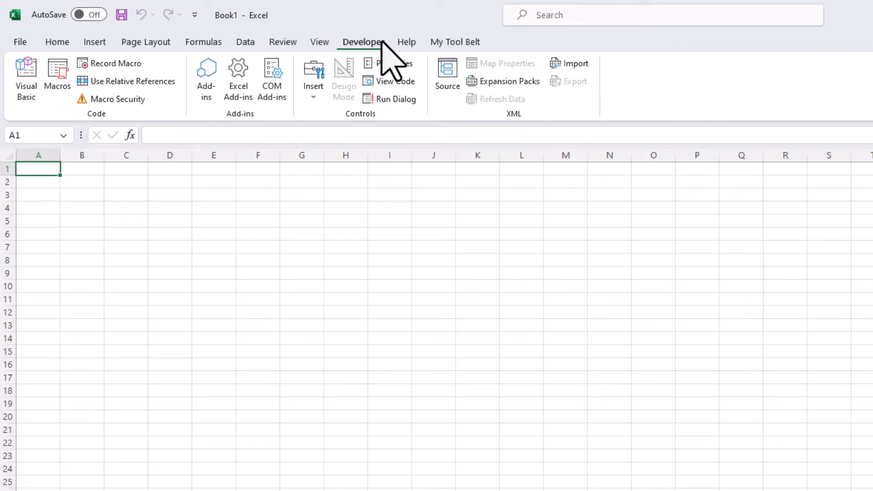
pyautogui.moveTo(117, 66)
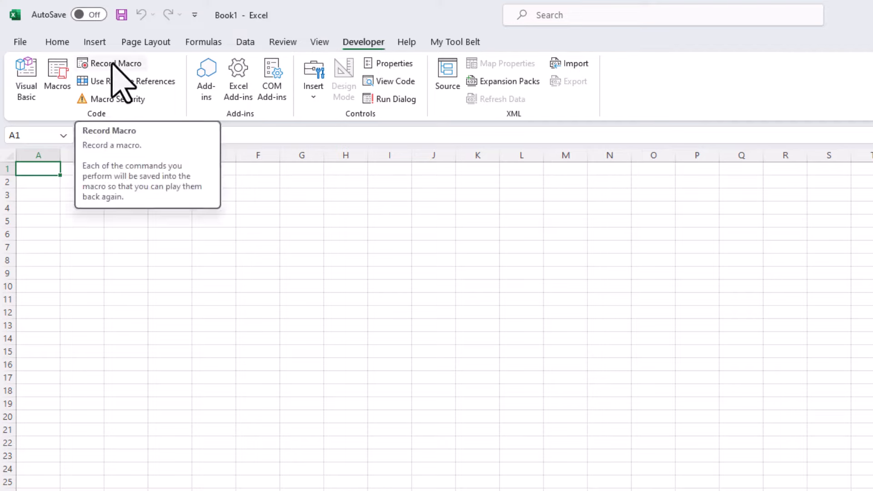
# - Record a new macro stored in the Personal Macro Workbook
pyautogui.click(115, 63)
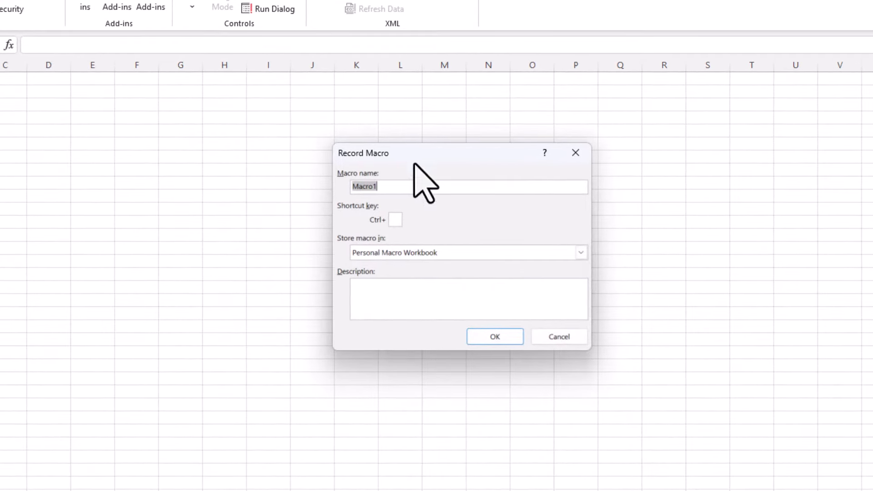
pyautogui.click(467, 252)
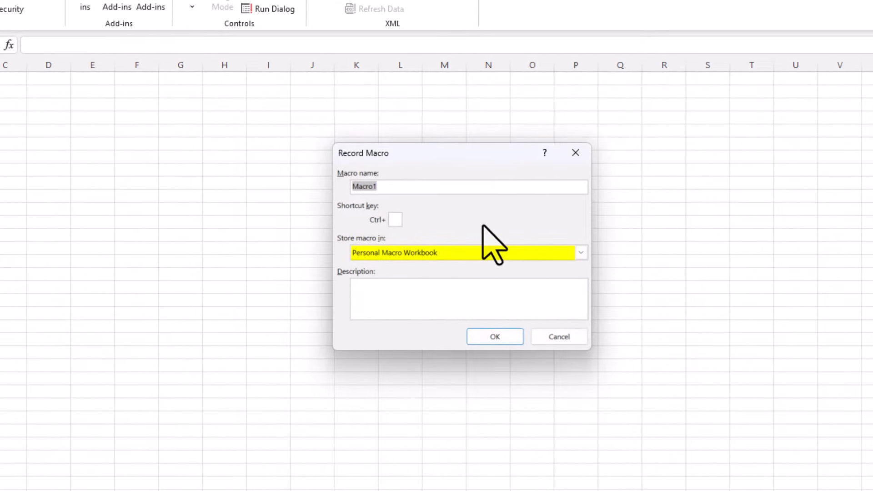
pyautogui.moveTo(501, 245)
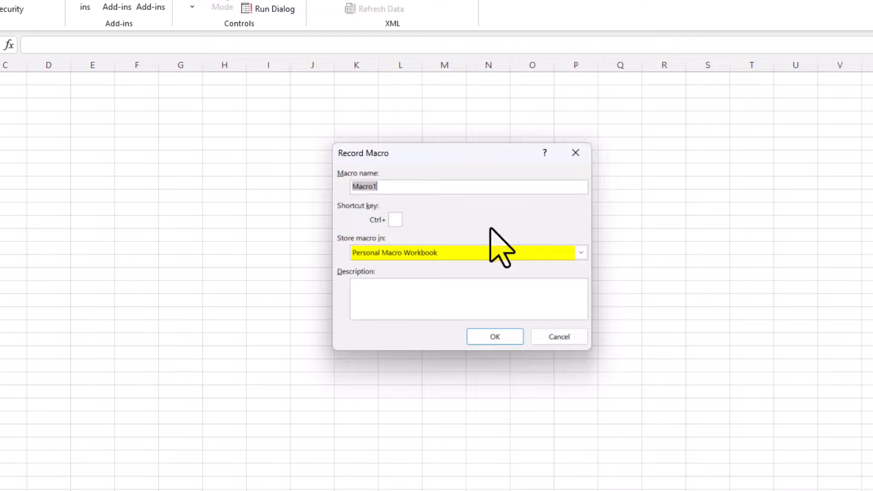
pyautogui.click(494, 337)
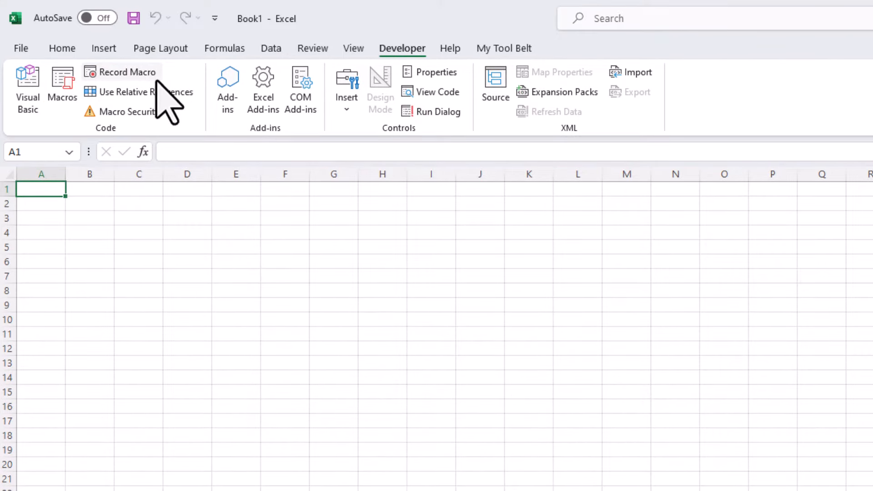
pyautogui.moveTo(42, 98)
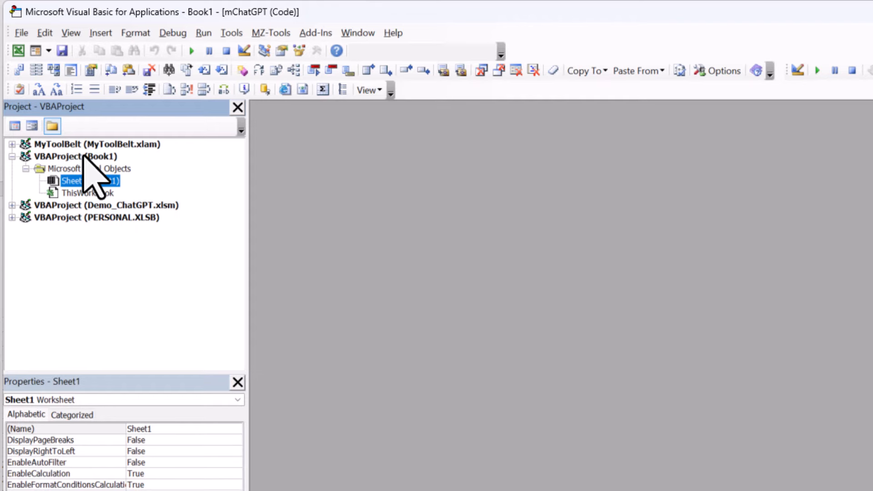
pyautogui.moveTo(28, 234)
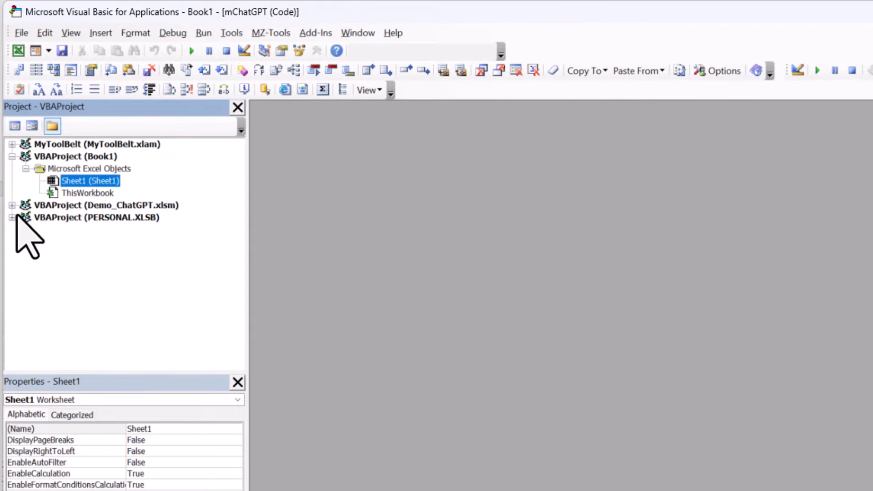
pyautogui.moveTo(25, 231)
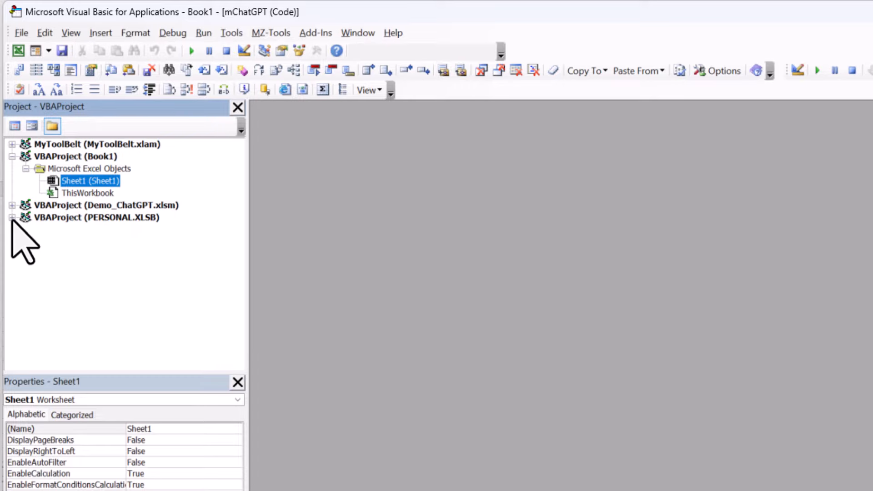
# - Expand PERSONAL.XLSB and its Modules folder to reveal Module1
pyautogui.click(12, 217)
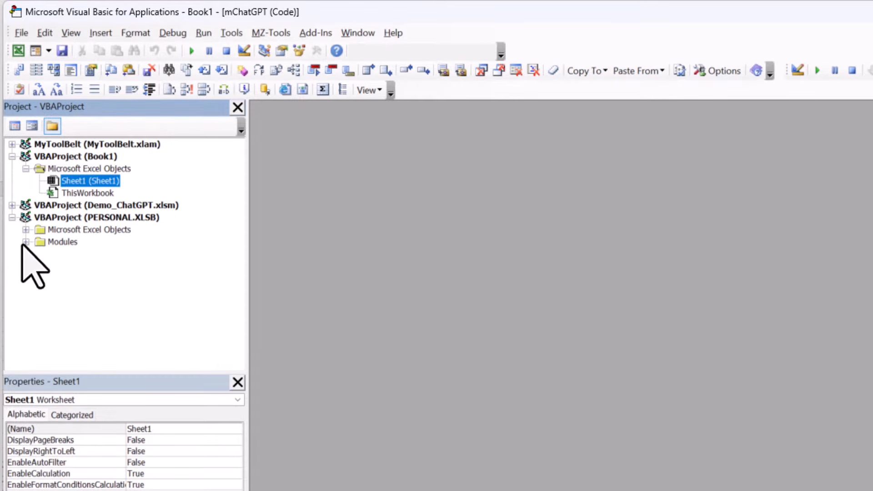
pyautogui.click(26, 241)
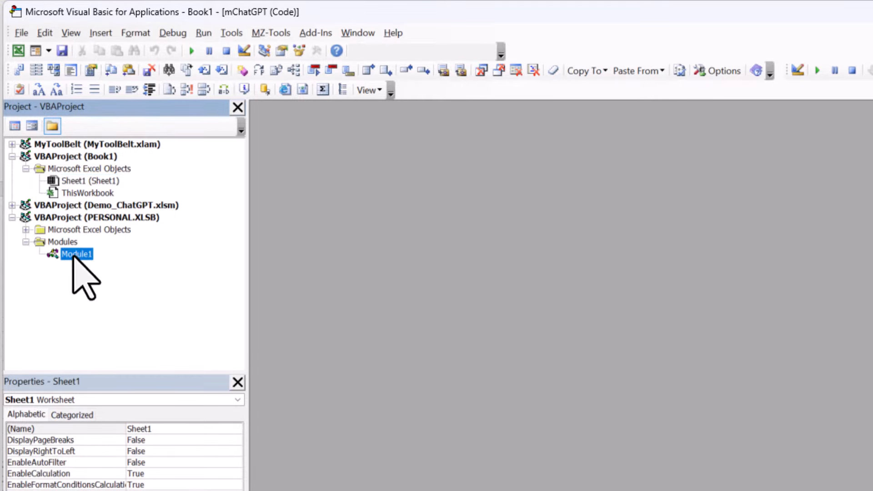
pyautogui.doubleClick(76, 253)
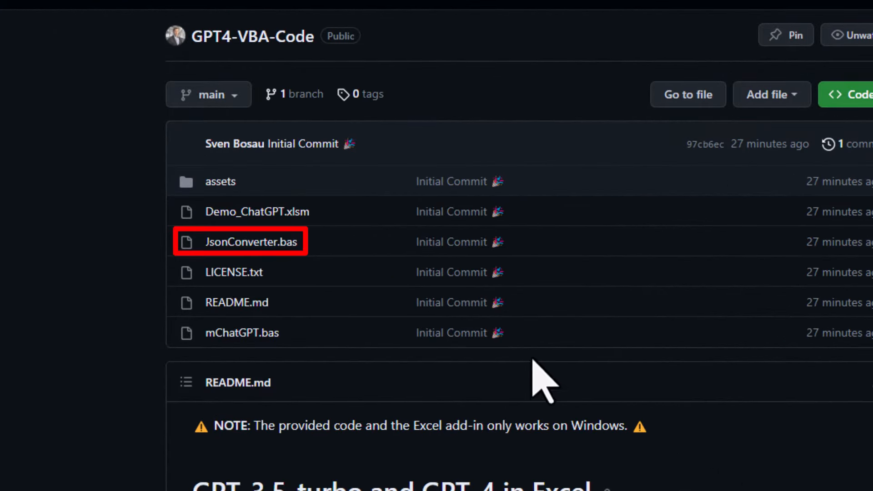
pyautogui.moveTo(412, 356)
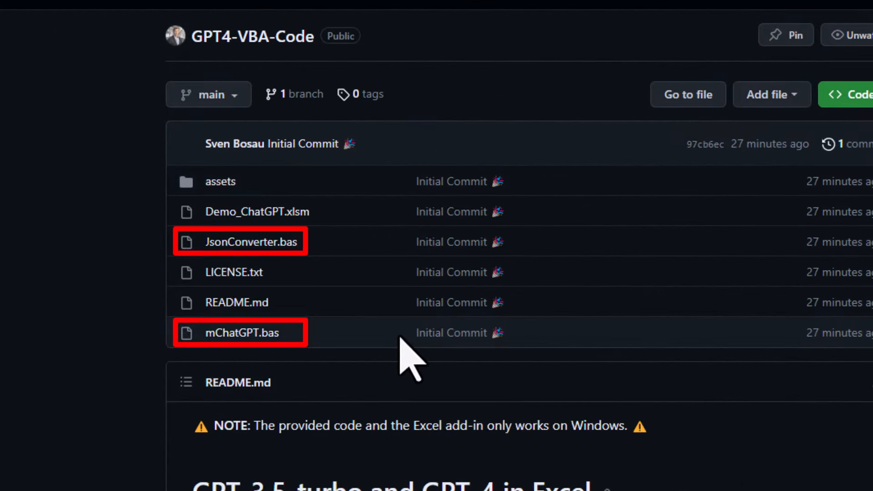
pyautogui.moveTo(251, 242)
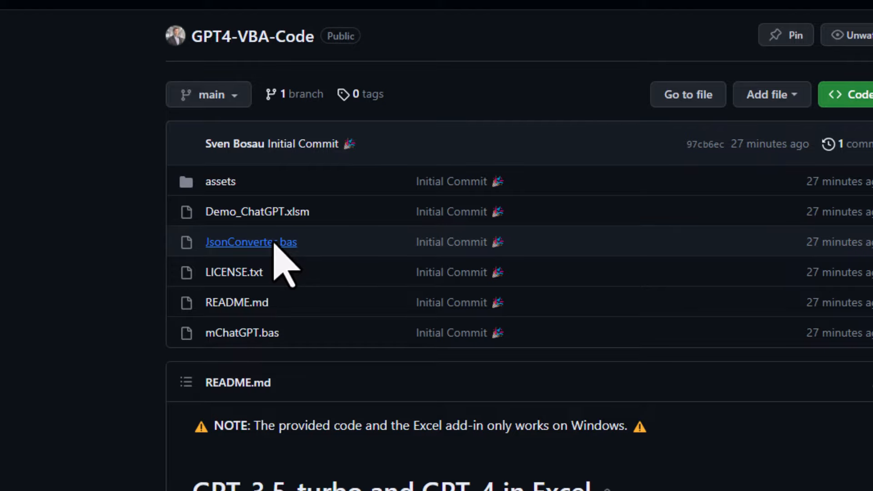
# - Download the JsonConverter.bas and mChatGPT.bas module files from GitHub to Downloads
pyautogui.click(251, 242)
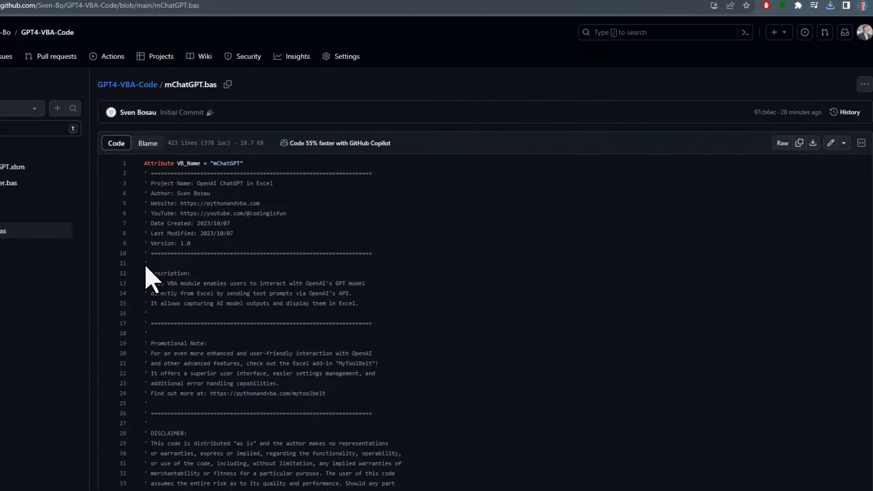
pyautogui.click(829, 5)
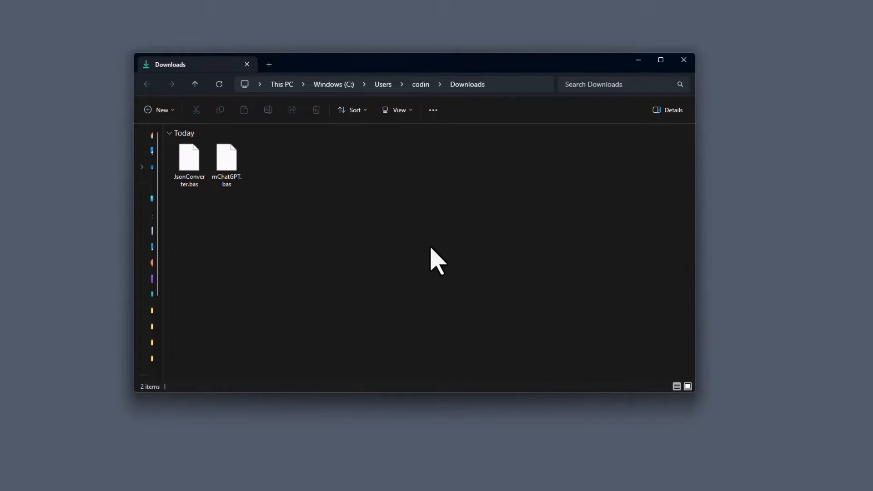
pyautogui.click(399, 110)
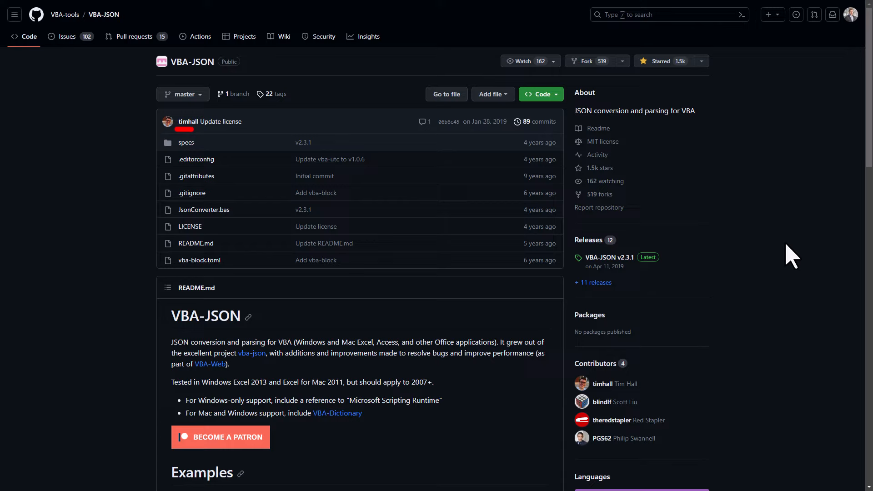
pyautogui.scroll(-3)
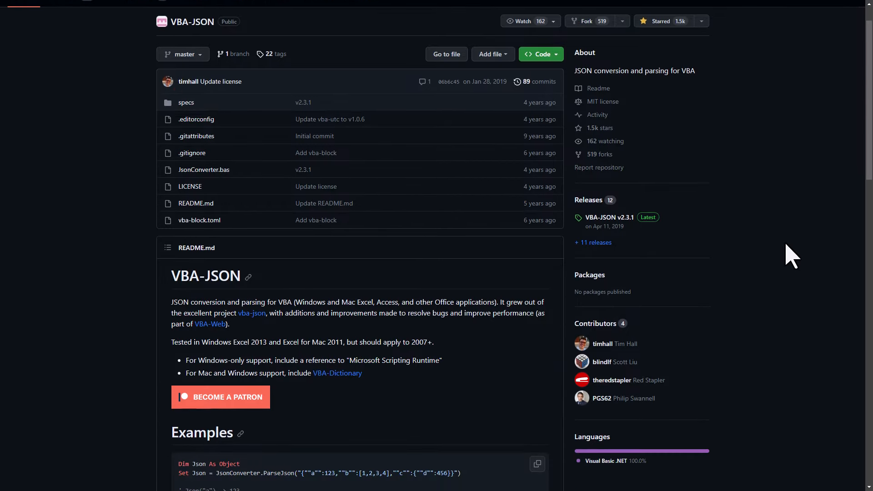
pyautogui.scroll(-3)
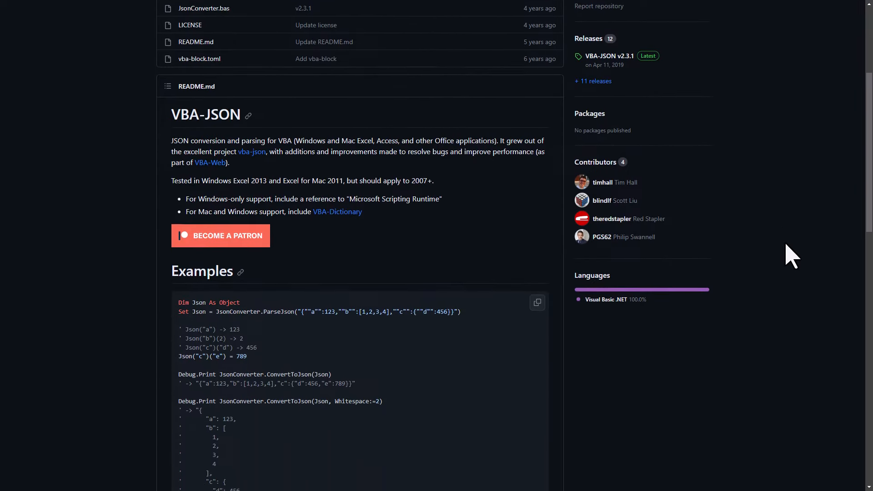
pyautogui.scroll(-3)
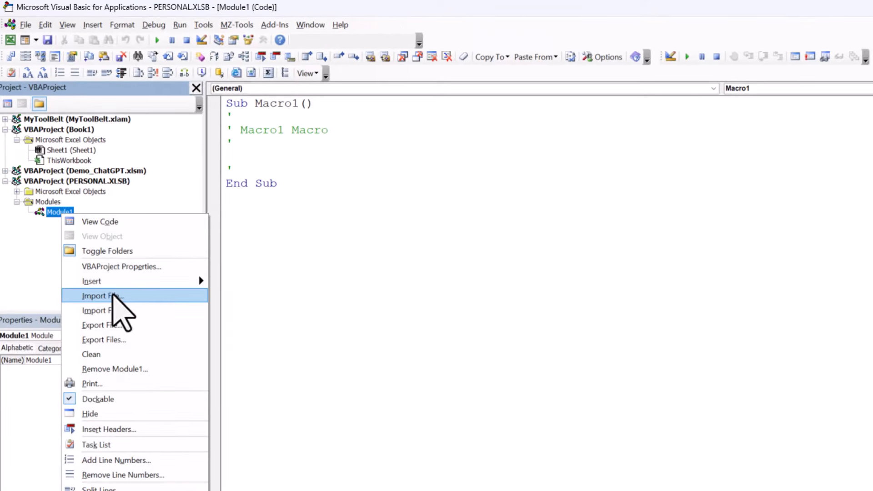
# - Import mChatGPT.bas and JsonConverter.bas into the PERSONAL.XLSB project
pyautogui.click(100, 296)
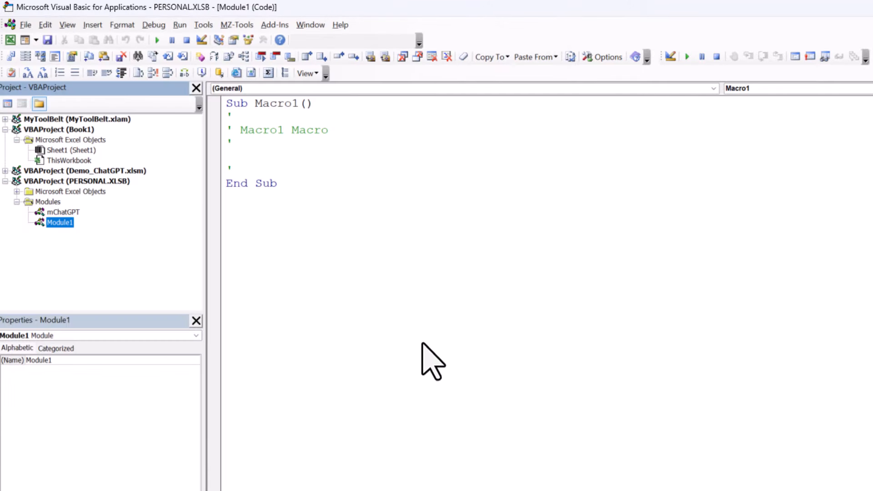
pyautogui.rightClick(63, 212)
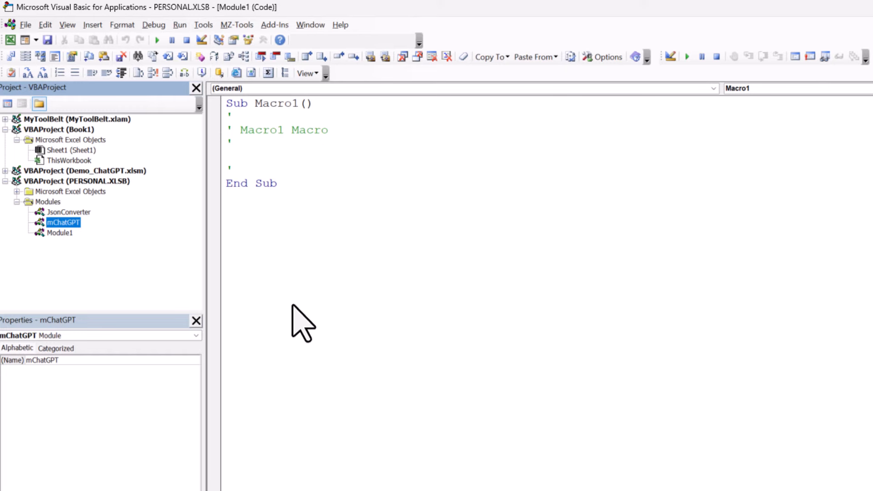
pyautogui.moveTo(100, 200)
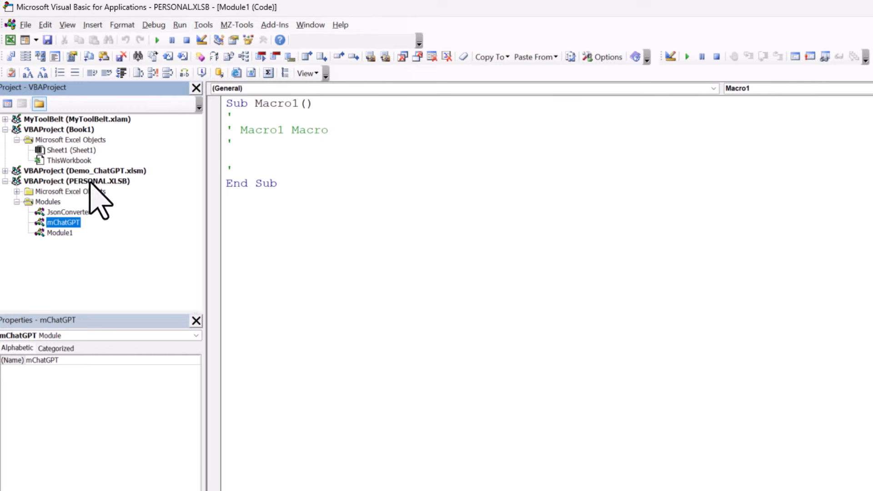
# - Tick Microsoft Scripting Runtime in the PERSONAL.XLSB project's references and confirm
pyautogui.click(203, 25)
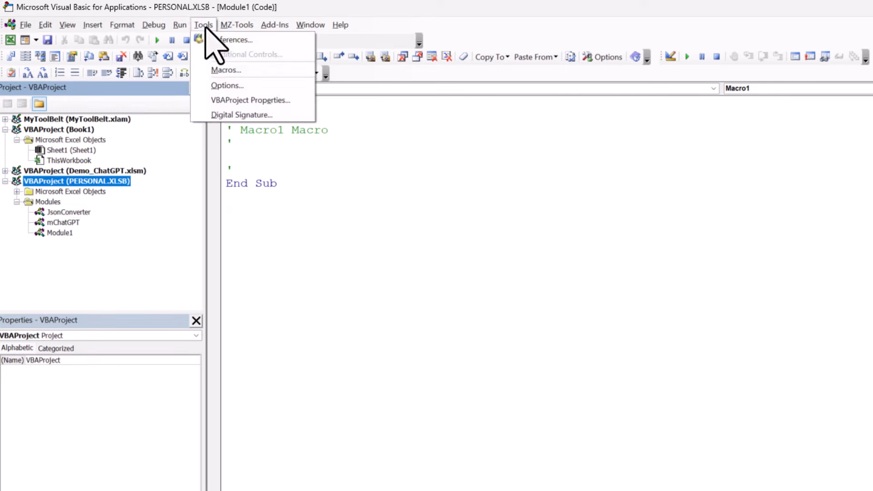
pyautogui.moveTo(231, 39)
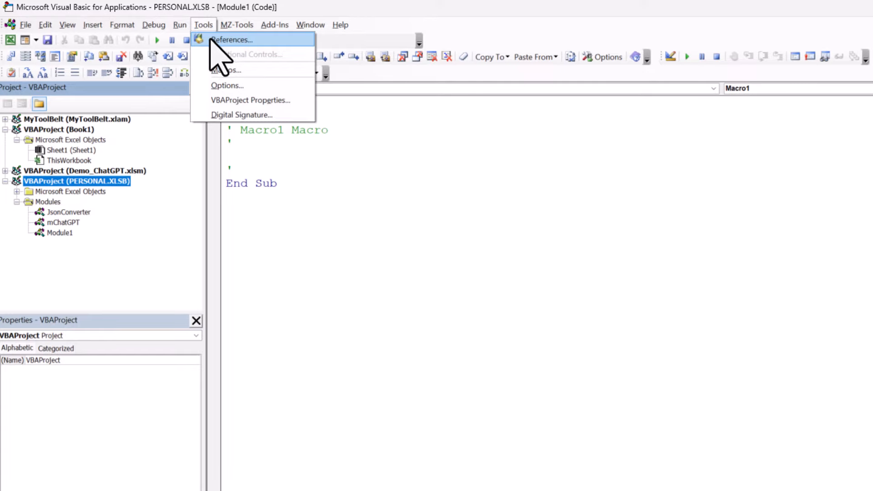
pyautogui.click(232, 40)
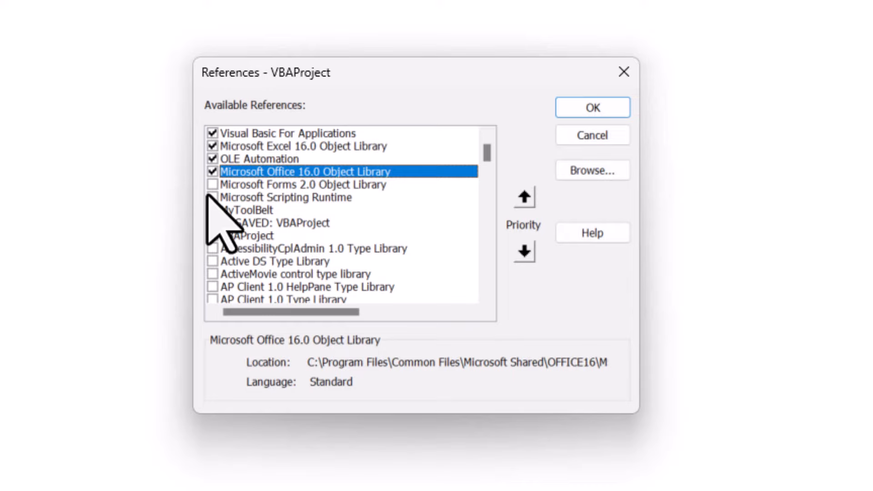
pyautogui.click(286, 198)
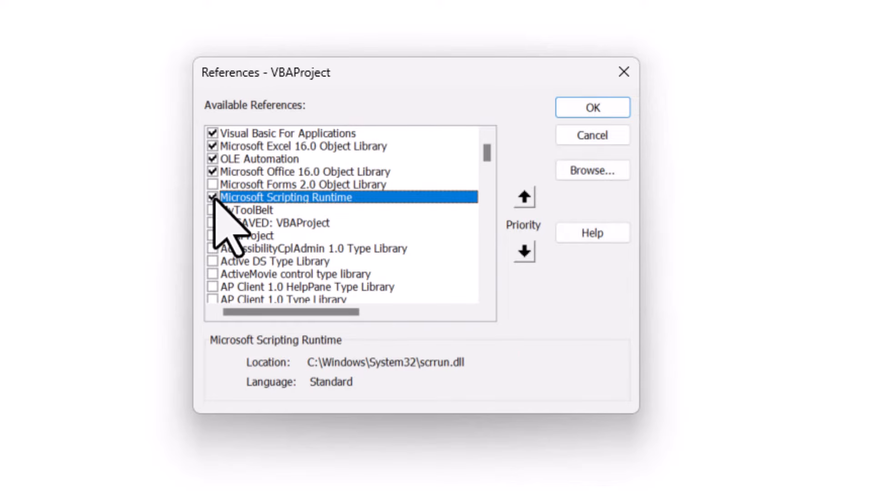
pyautogui.moveTo(535, 178)
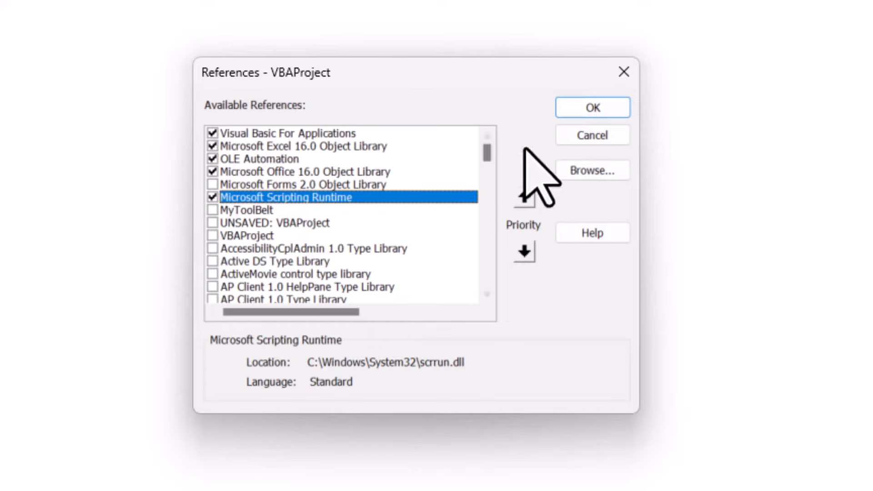
pyautogui.click(592, 107)
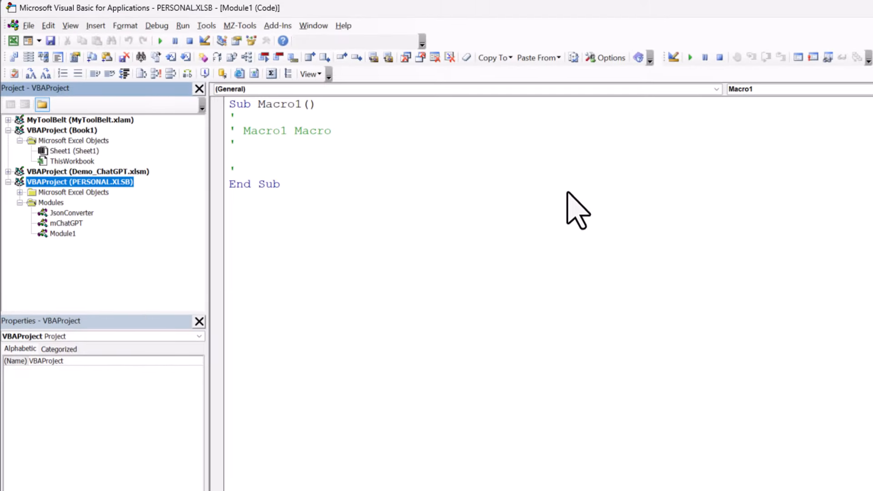
pyautogui.click(69, 223)
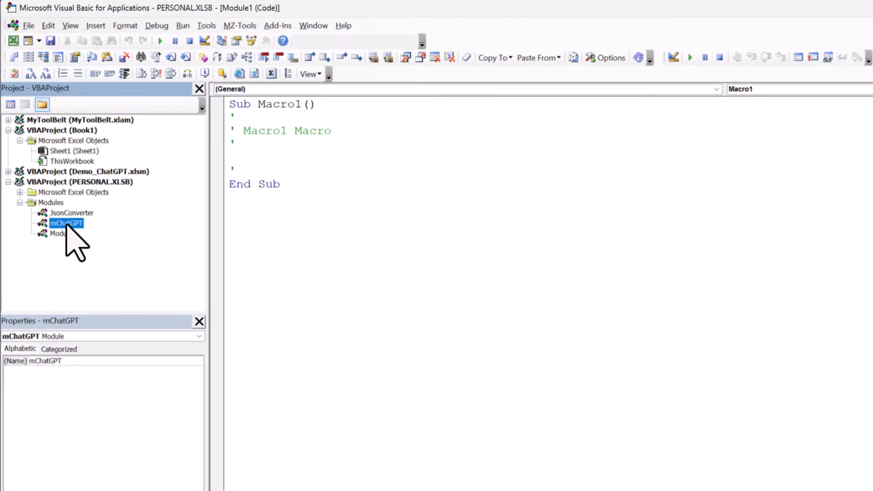
# - Show the mChatGPT module's OpenAI settings and select the placeholder OPENAI_API_KEY value
pyautogui.doubleClick(66, 223)
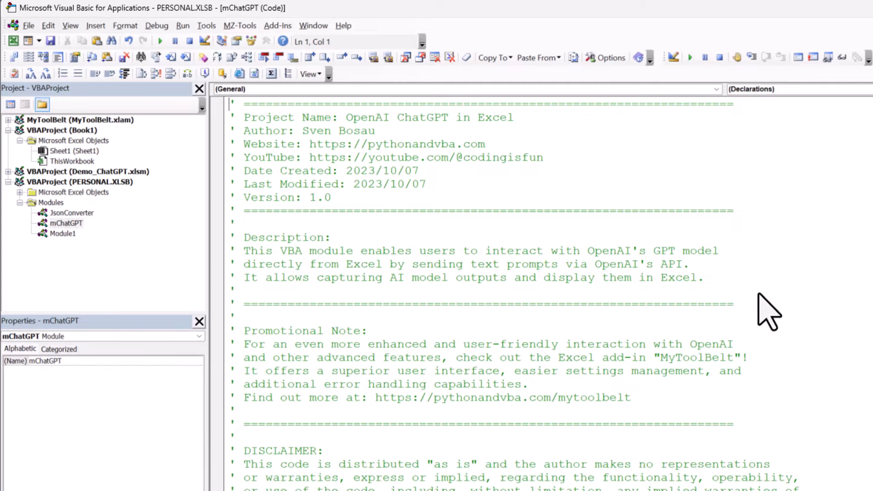
pyautogui.scroll(-3)
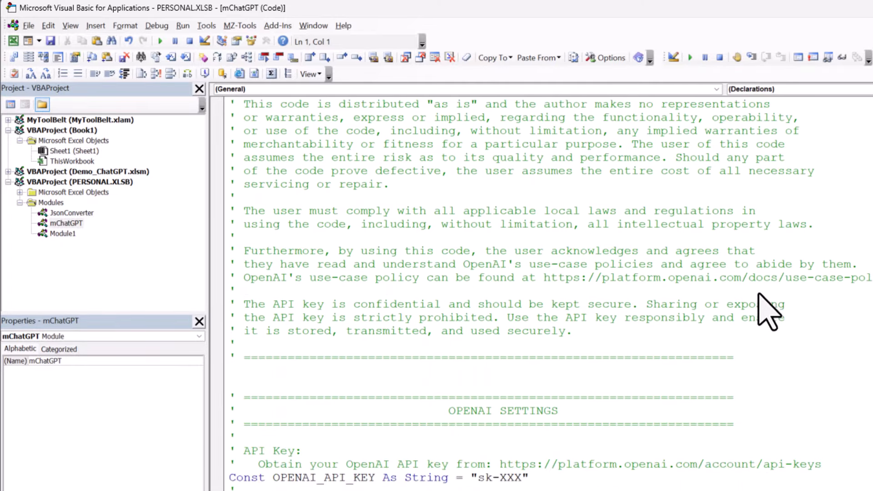
pyautogui.scroll(-3)
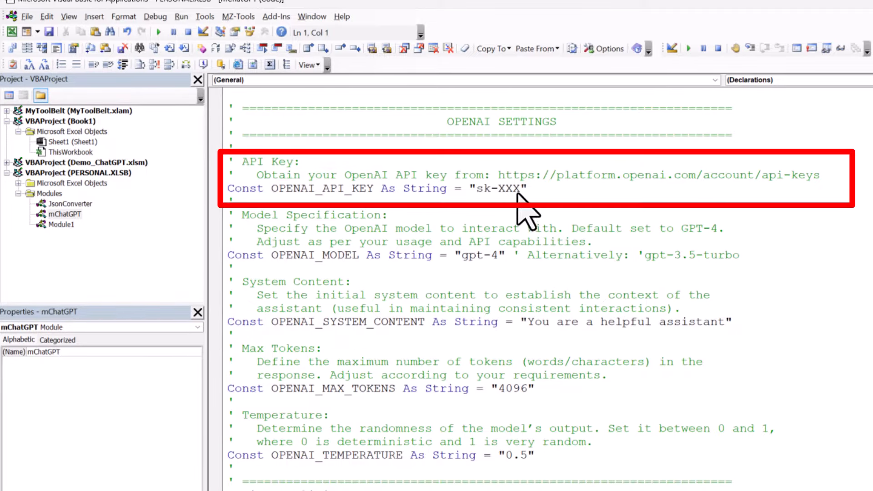
pyautogui.doubleClick(498, 188)
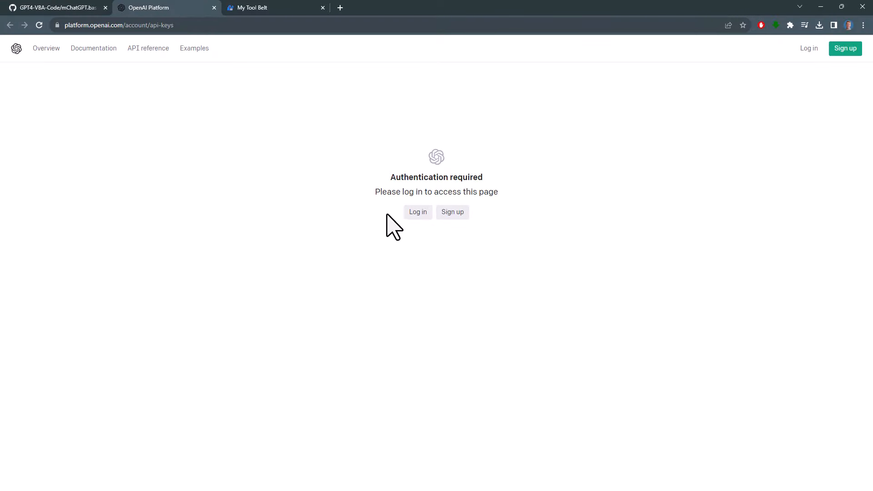
# - Log in to platform.openai.com, check the billing overview and go to API keys
pyautogui.click(418, 212)
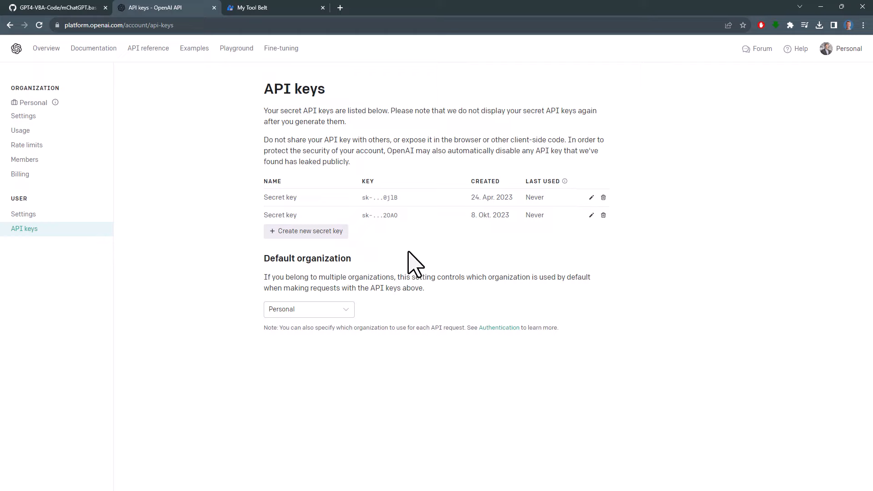
pyautogui.click(20, 173)
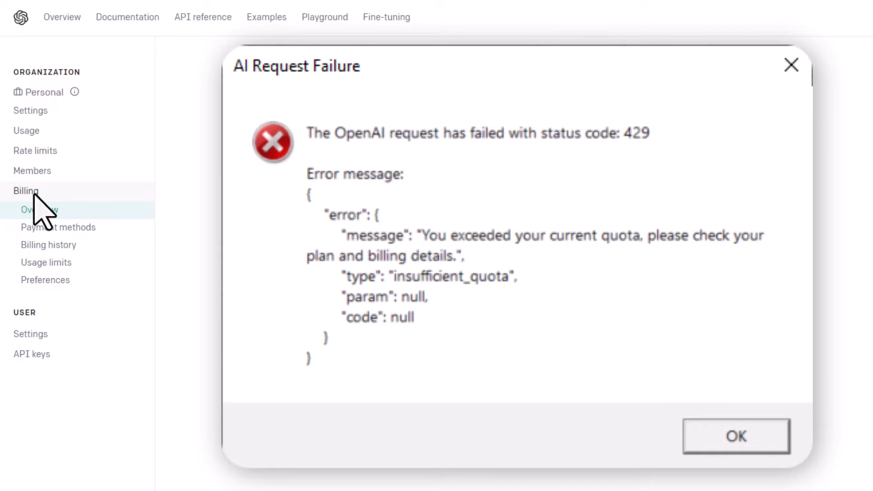
pyautogui.click(736, 435)
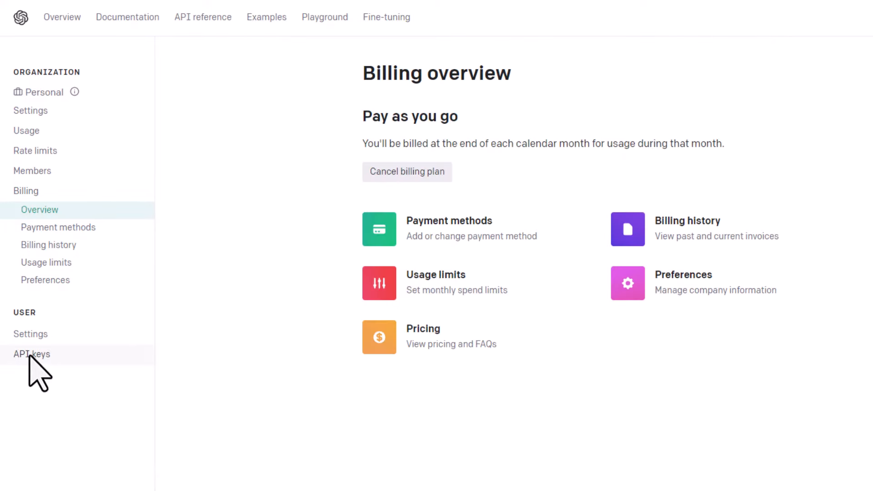
pyautogui.click(31, 353)
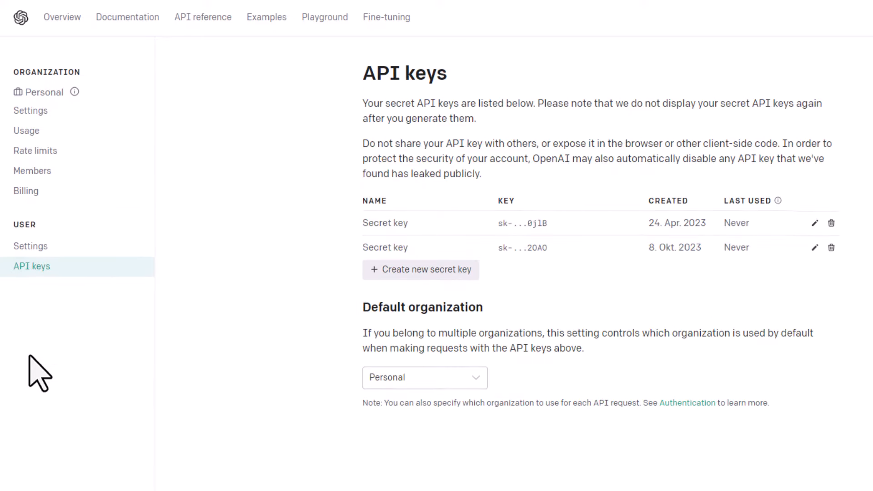
# - Create a new secret API key and copy it
pyautogui.click(420, 269)
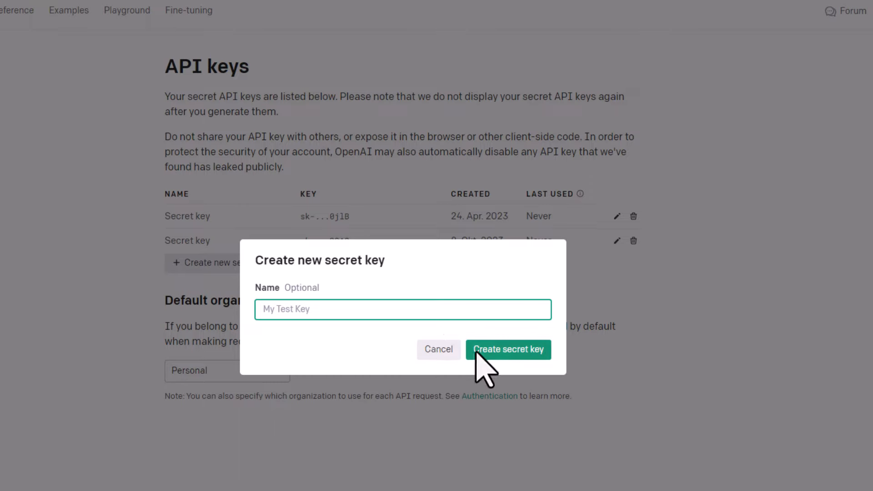
pyautogui.click(508, 349)
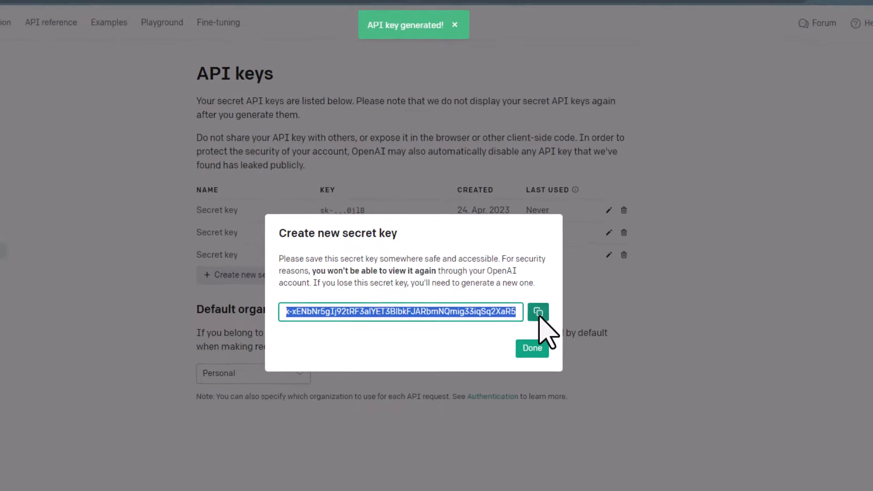
pyautogui.click(538, 311)
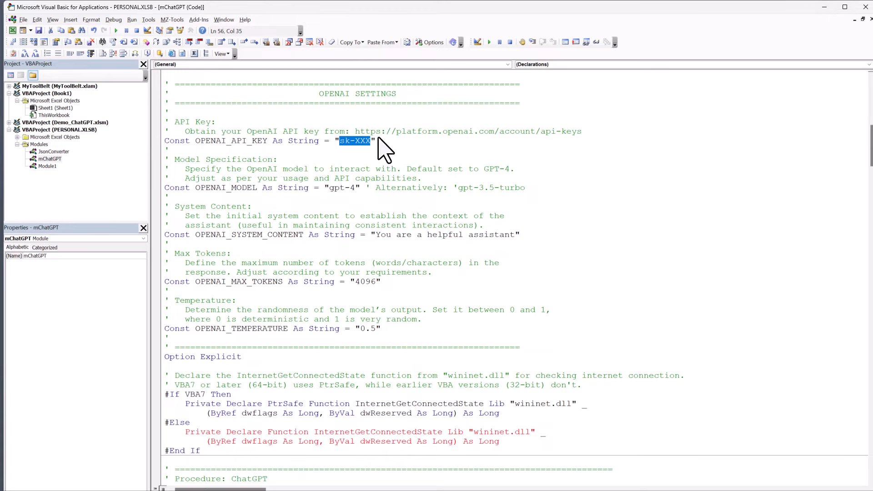
pyautogui.moveTo(345, 153)
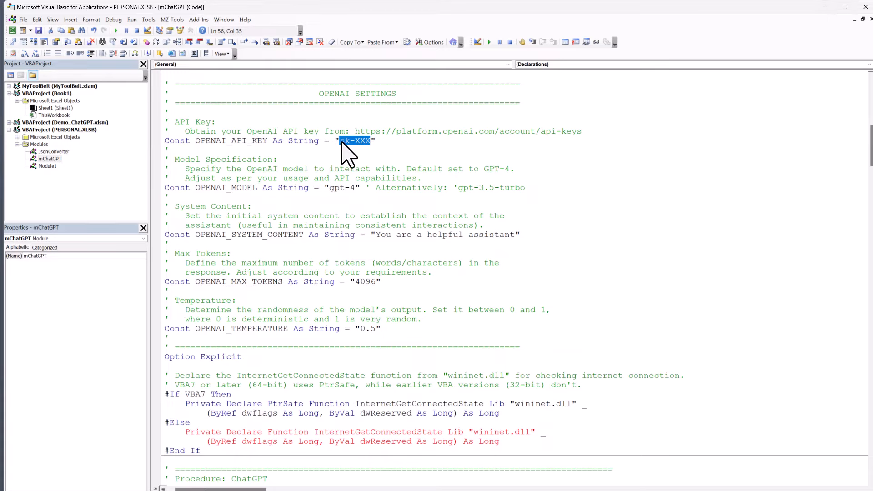
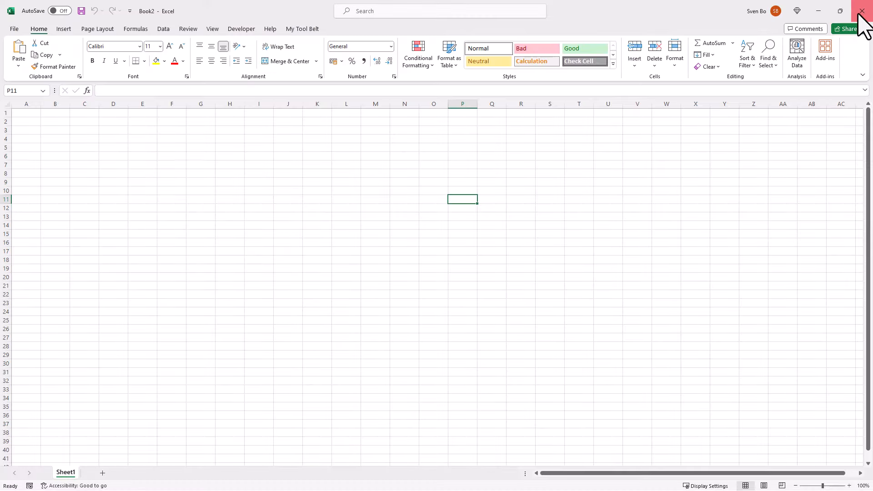
# - Replace the placeholder OPENAI_API_KEY with the real sk- secret key and save PERSONAL.XLSB on exit
pyautogui.click(862, 11)
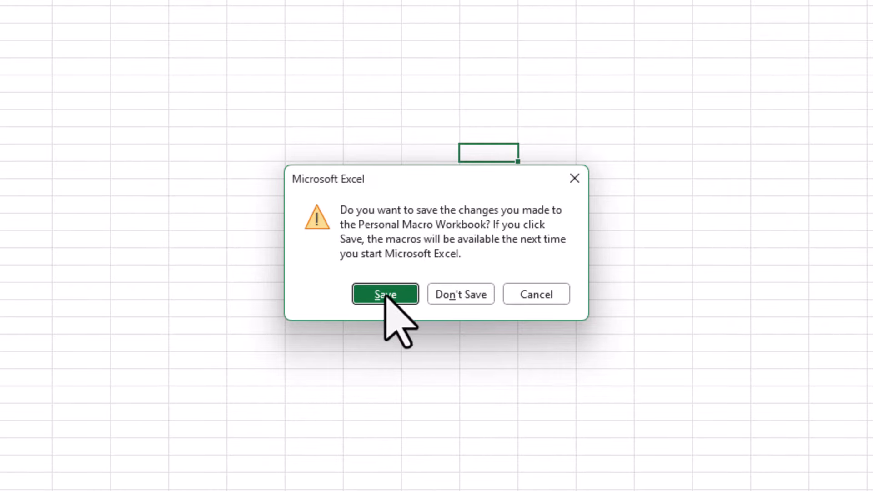
pyautogui.click(384, 294)
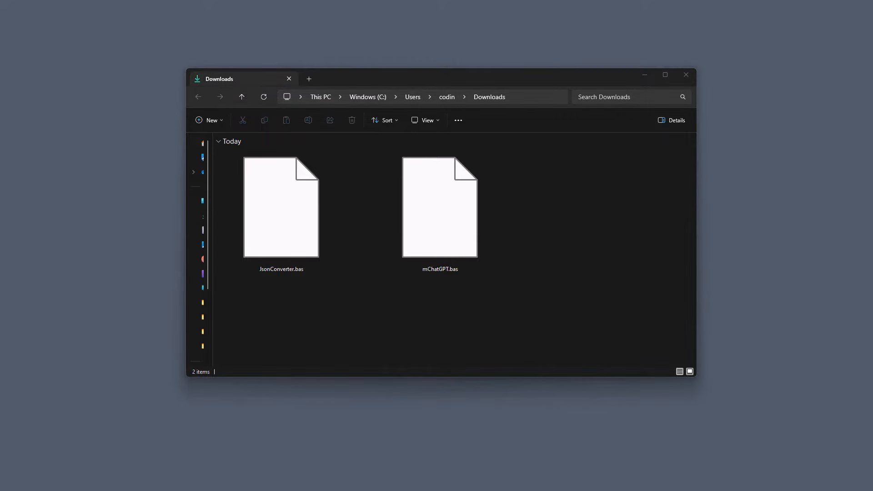
# - Add the PERSONAL.XLSB!ChatGPT macro to the Quick Access Toolbar via More Commands > Macros
pyautogui.doubleClick(439, 207)
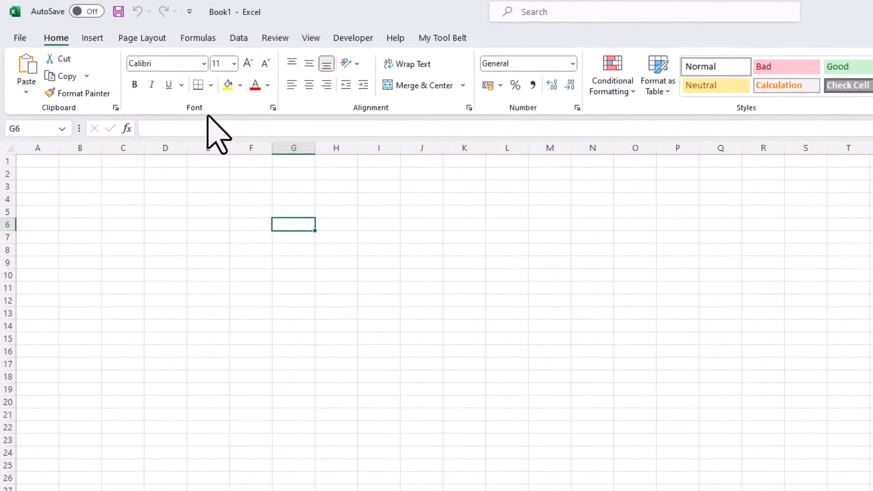
pyautogui.click(190, 11)
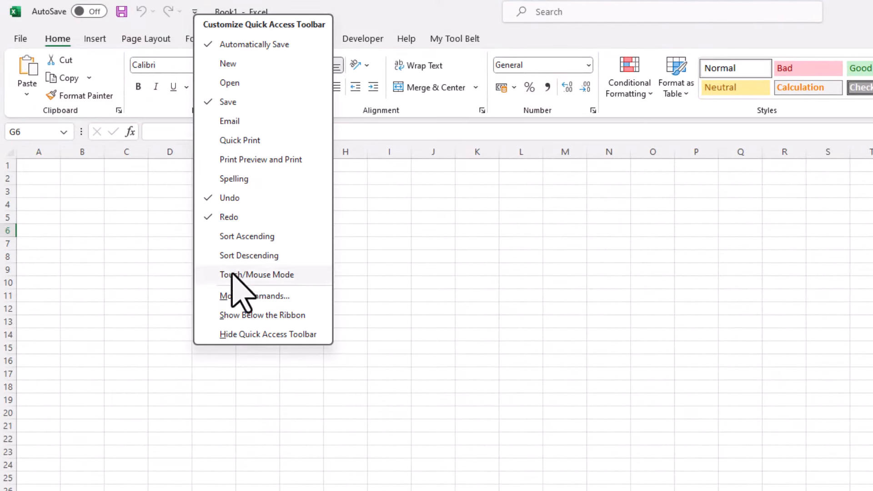
pyautogui.click(256, 295)
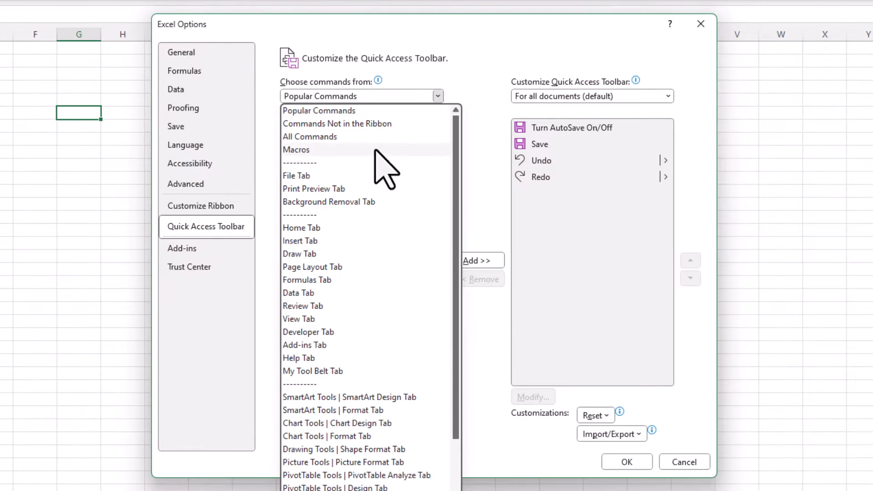
pyautogui.click(297, 149)
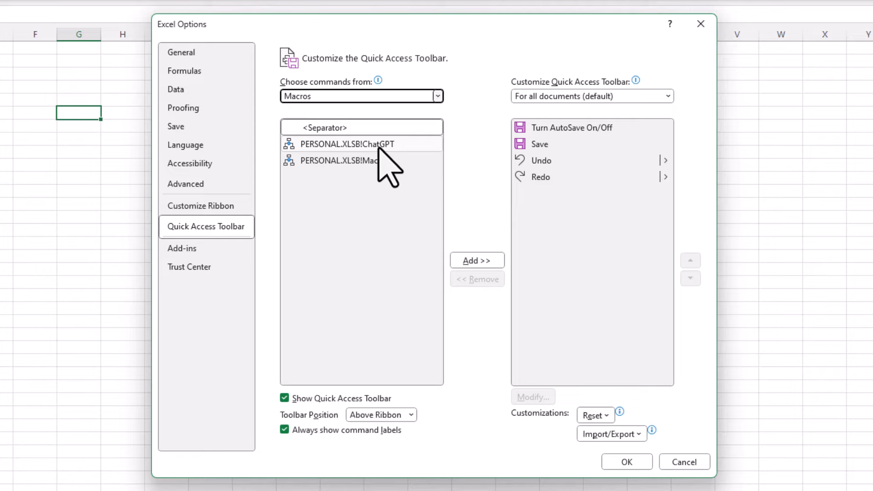
pyautogui.click(348, 144)
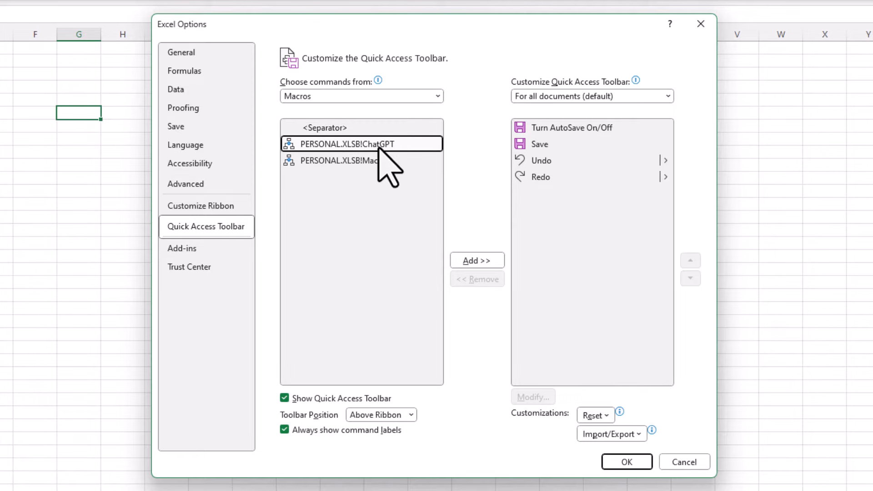
pyautogui.click(477, 260)
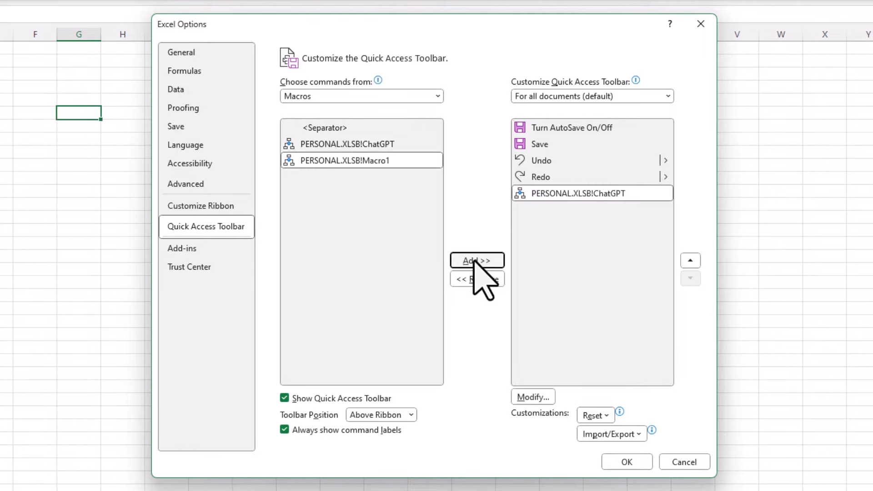
# - Give the ChatGPT toolbar command its own icon, confirm, and run it on the joke prompt in E5
pyautogui.click(532, 396)
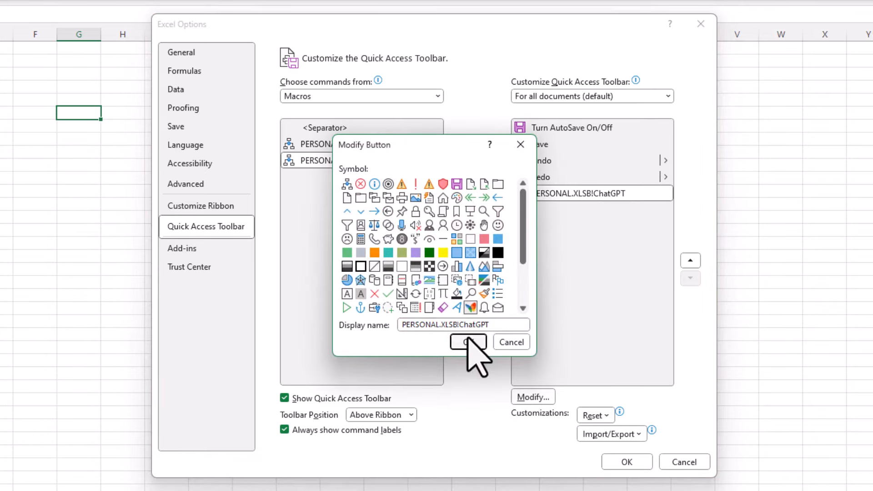
pyautogui.click(468, 341)
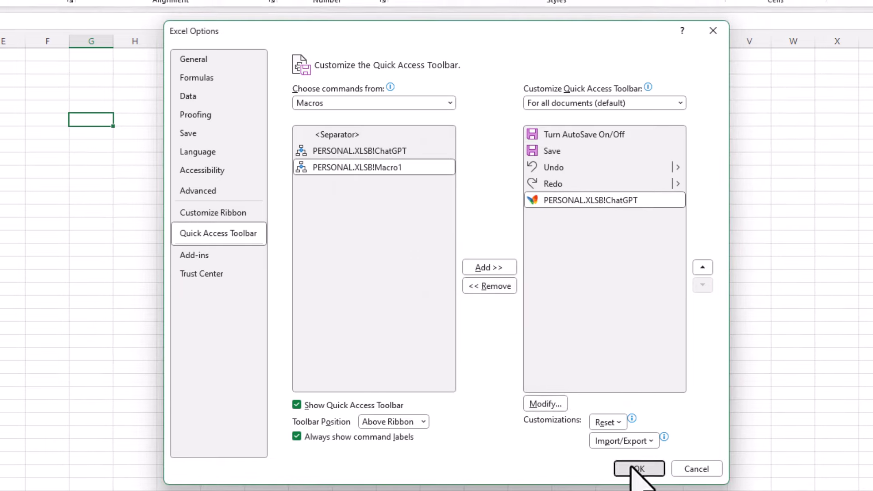
pyautogui.click(638, 469)
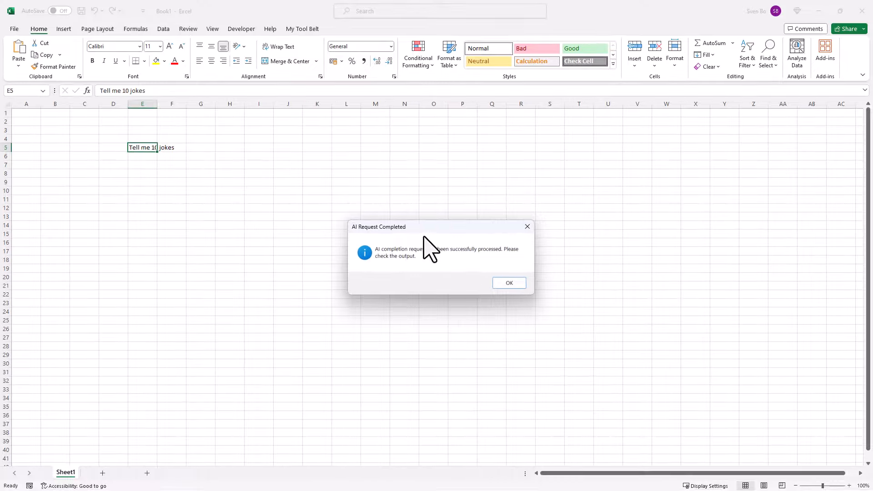
pyautogui.click(507, 283)
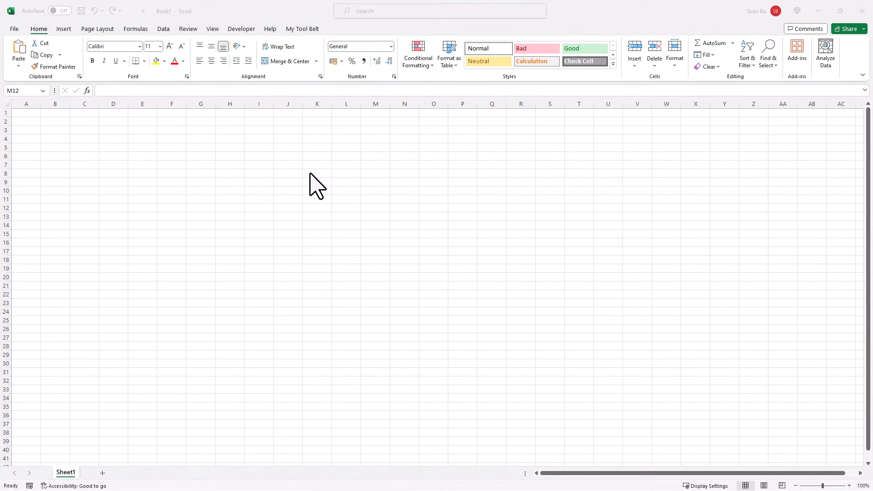
# - Insert a Form Control button on the sheet assigned to PERSONAL.XLSB!ChatGPT
pyautogui.click(376, 208)
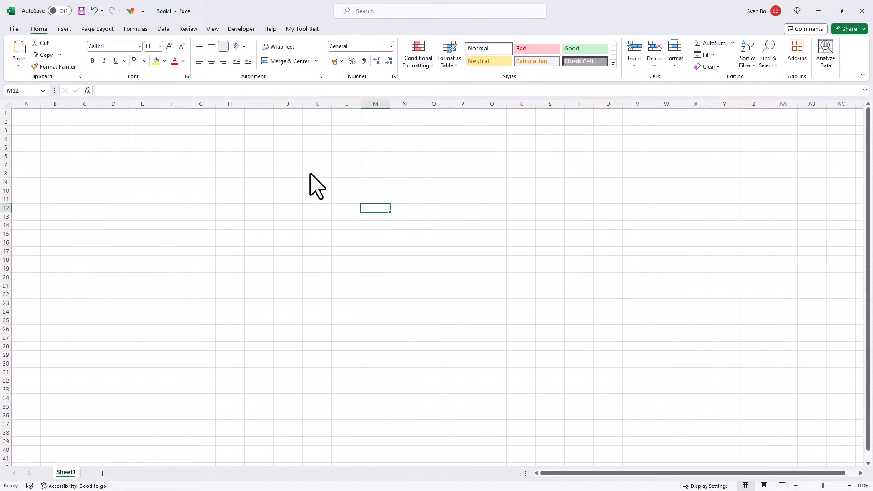
pyautogui.click(241, 28)
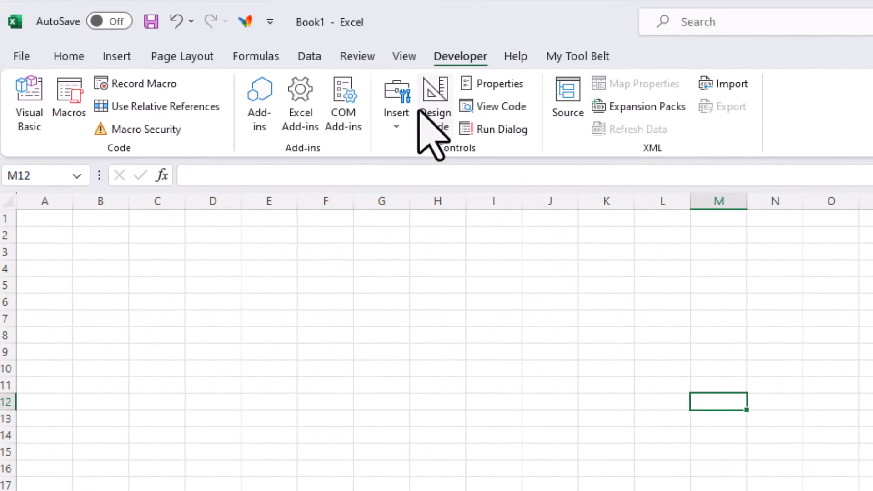
pyautogui.click(397, 103)
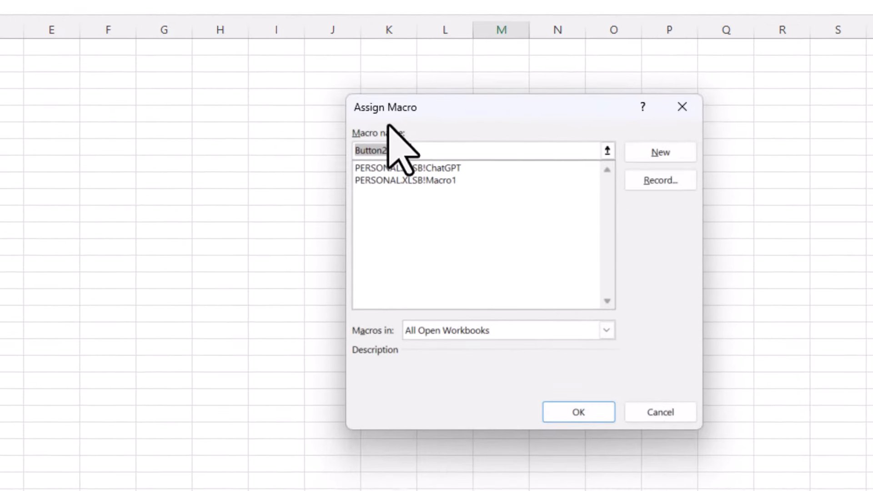
pyautogui.click(398, 167)
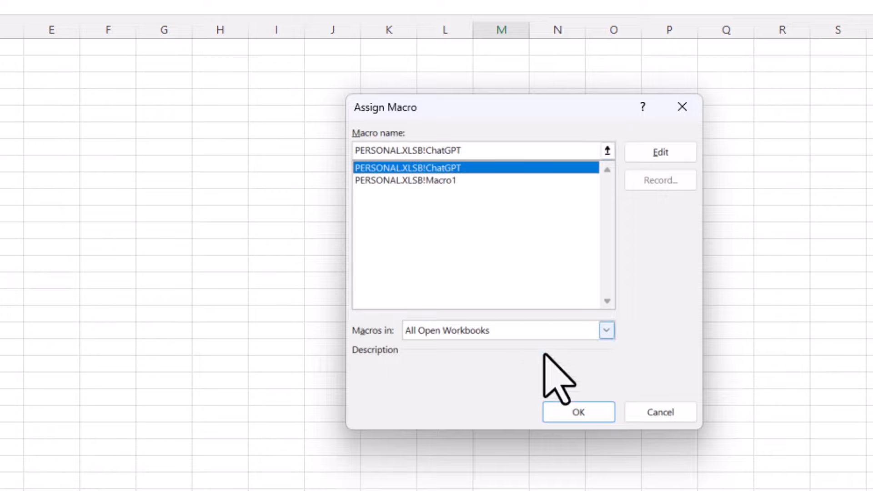
pyautogui.click(577, 412)
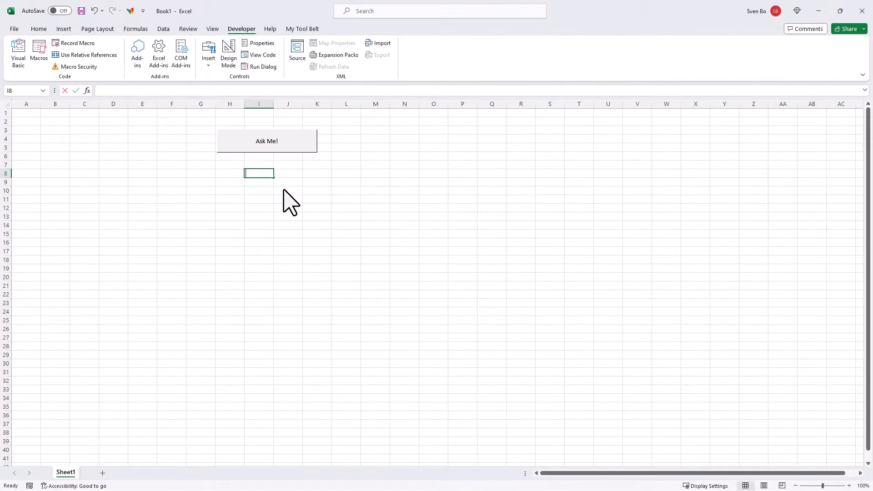
# - Run the Ask Me! button on the question in I8 and acknowledge the completed request
pyautogui.click(266, 141)
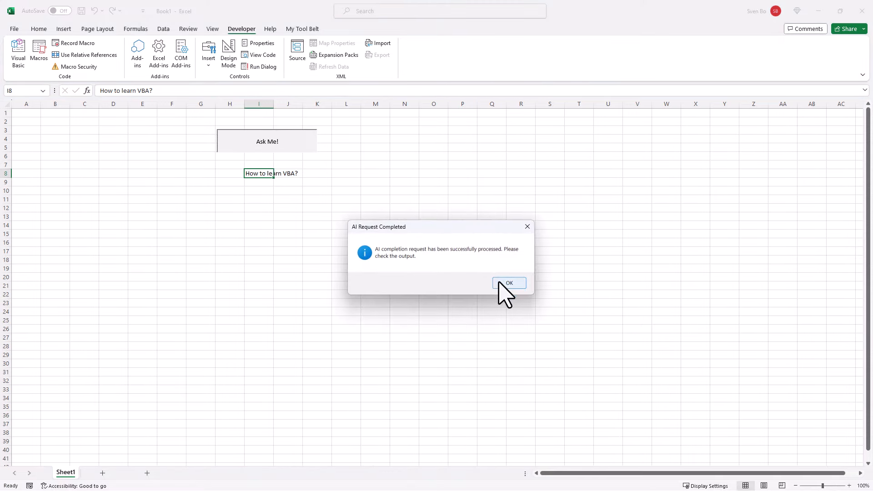
pyautogui.click(508, 283)
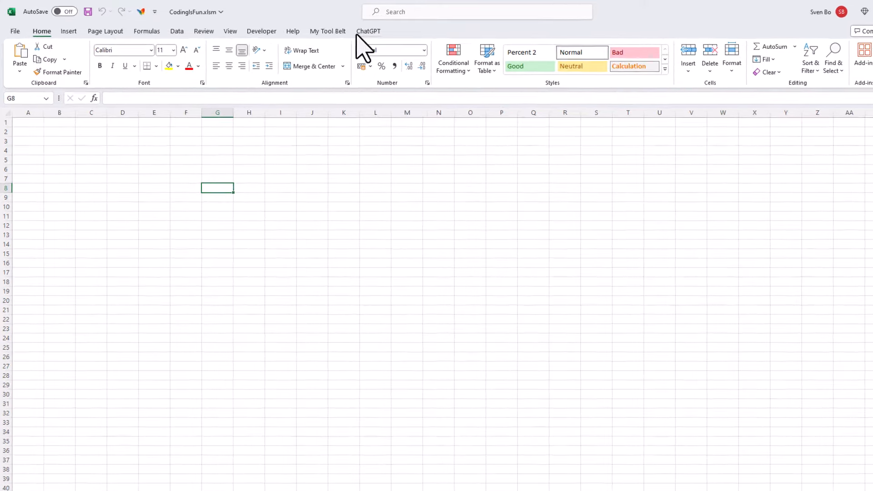
# - Review the ChatGPT ribbon tab's Ask ChatGPT and IfError tools, then show the My Tool Belt tab
pyautogui.click(368, 31)
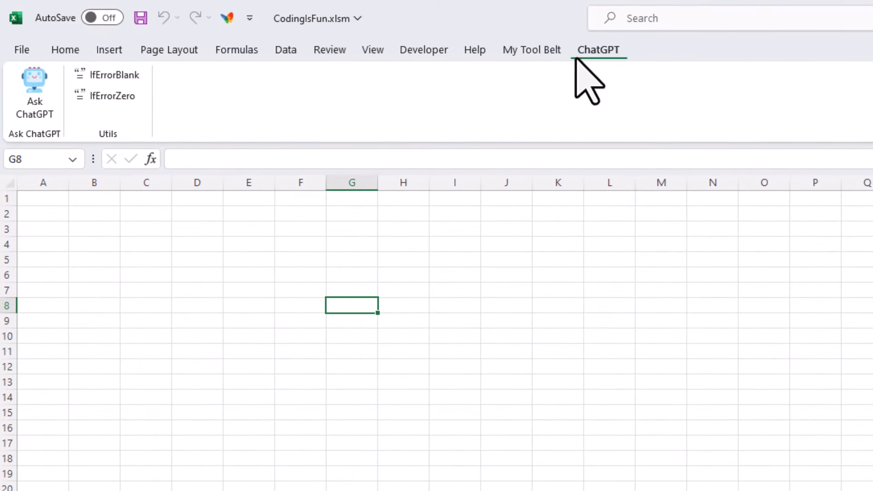
pyautogui.moveTo(35, 89)
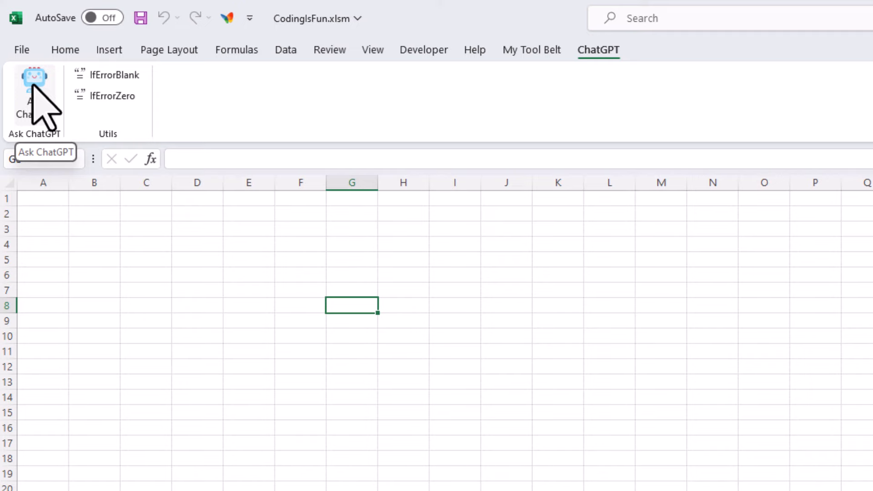
pyautogui.click(531, 49)
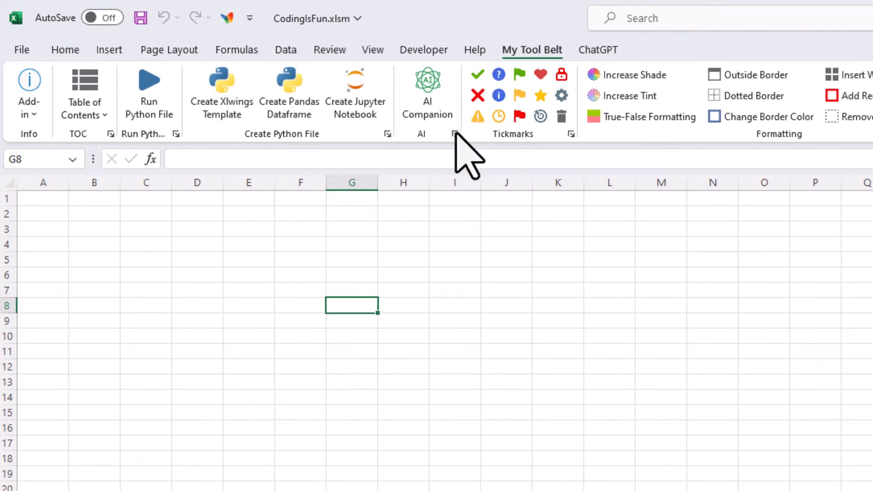
# - Set the AI Companion model to gpt-4 in the AI Settings window and close it
pyautogui.click(428, 87)
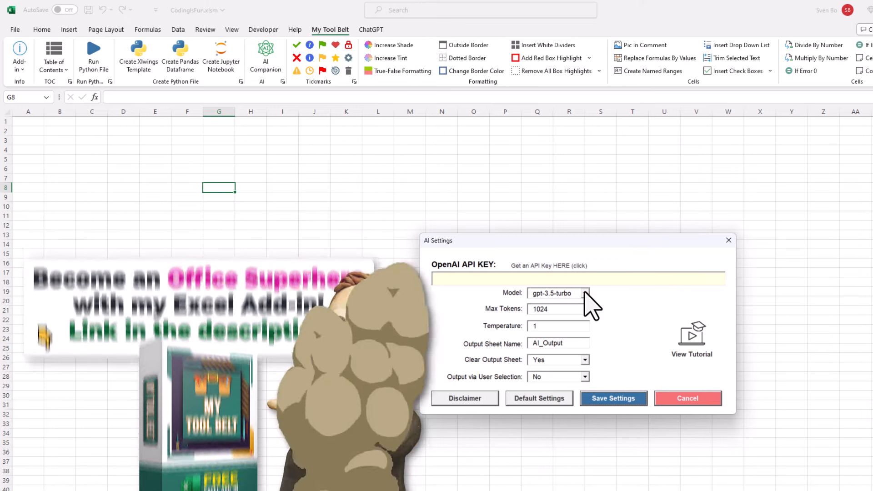
pyautogui.click(583, 294)
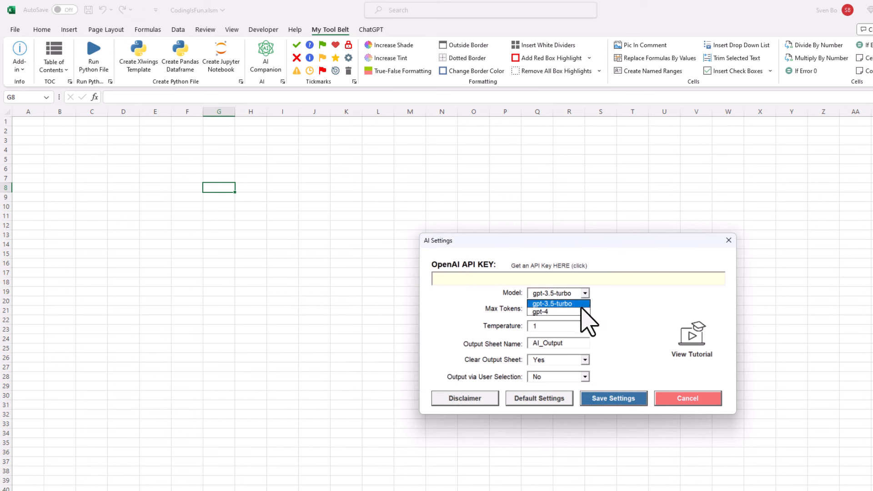
pyautogui.click(539, 312)
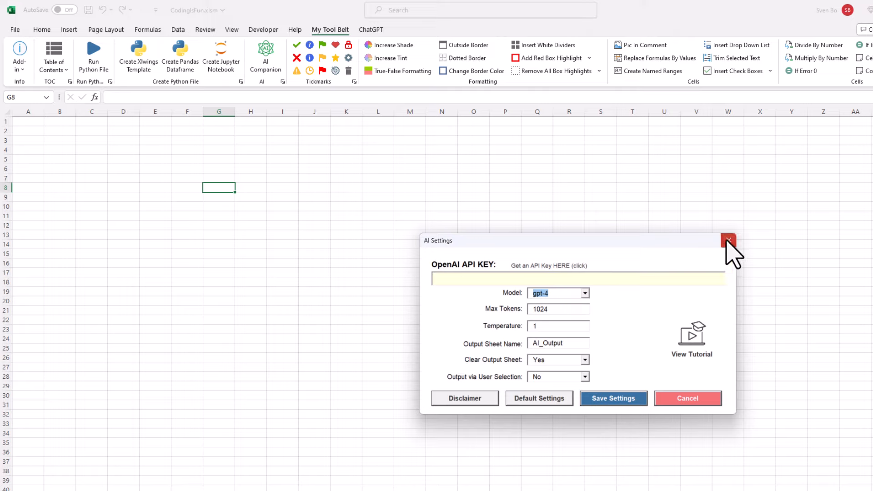
pyautogui.click(729, 240)
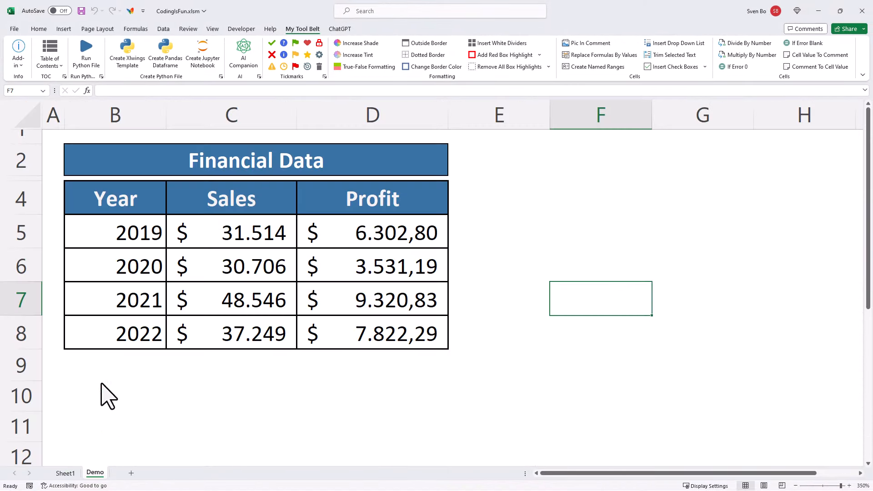
# - Generate a Jupyter Notebook from the Financial Data table range B4:D8
pyautogui.click(114, 266)
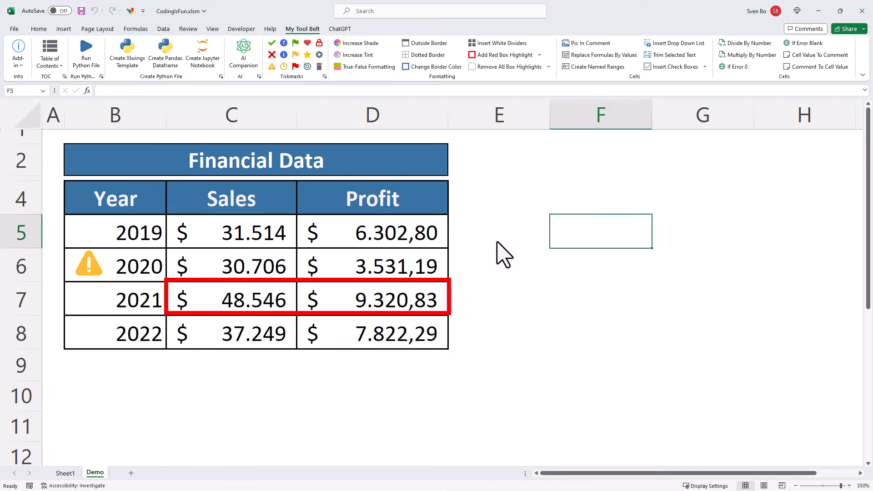
pyautogui.click(202, 53)
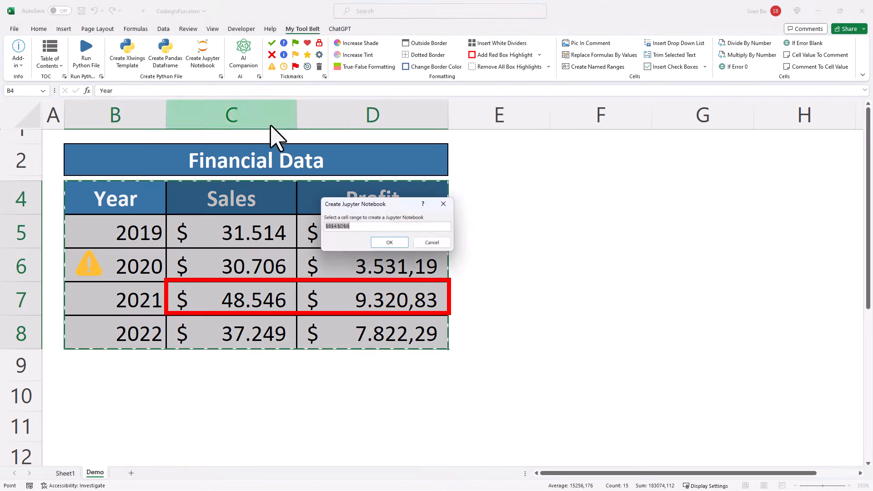
pyautogui.click(389, 242)
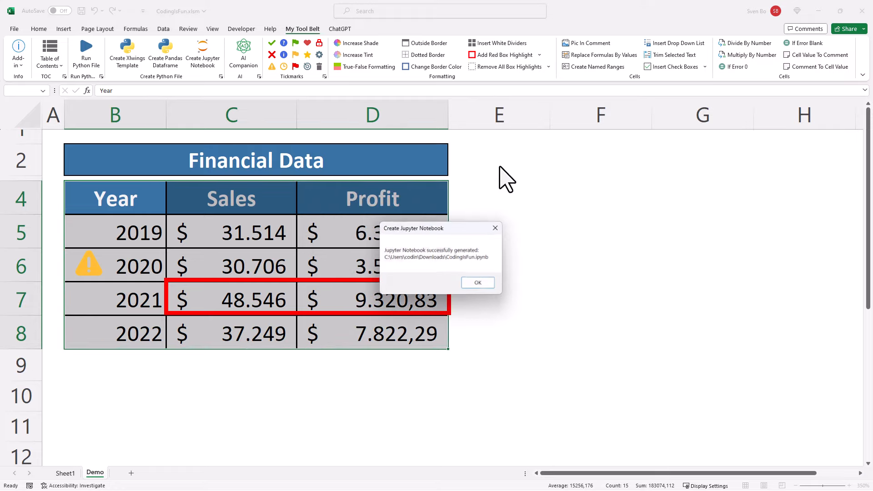
pyautogui.click(477, 282)
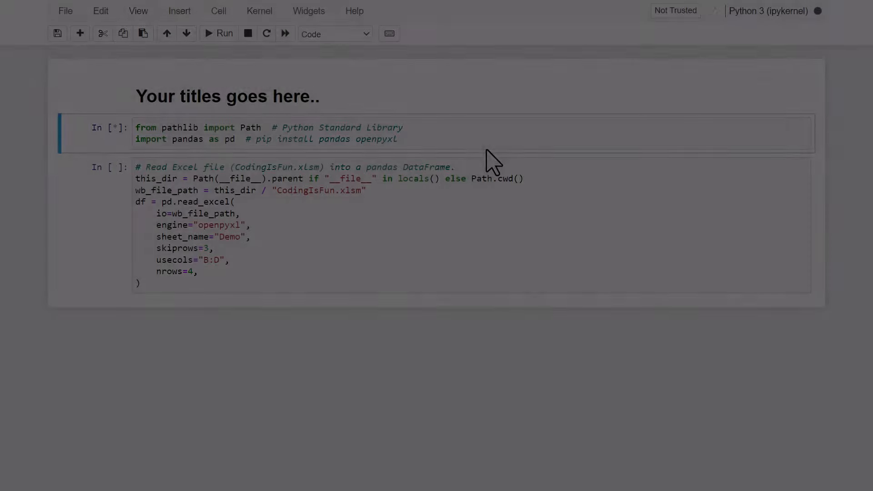